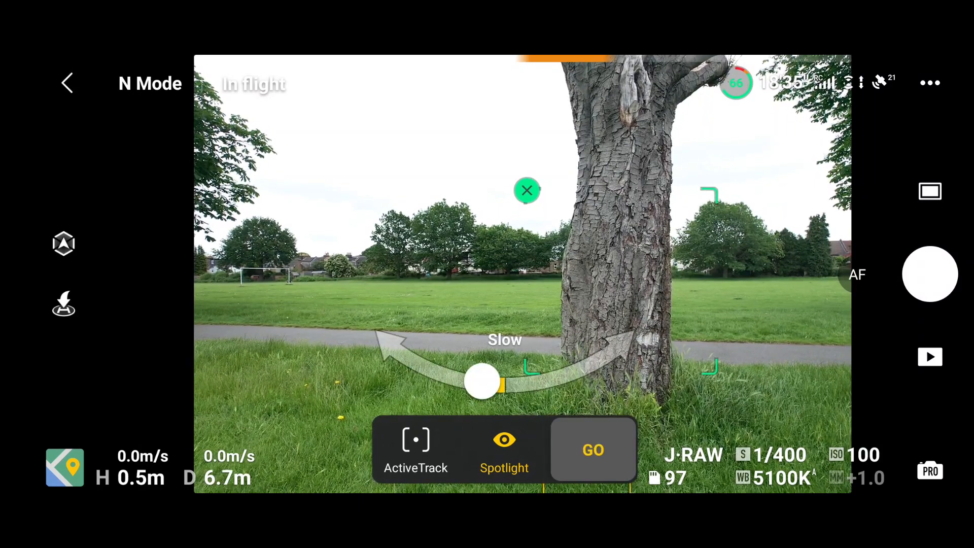
# - Run a point-of-interest orbit around the trunk near the ground, then a second orbit from higher up
pyautogui.click(594, 449)
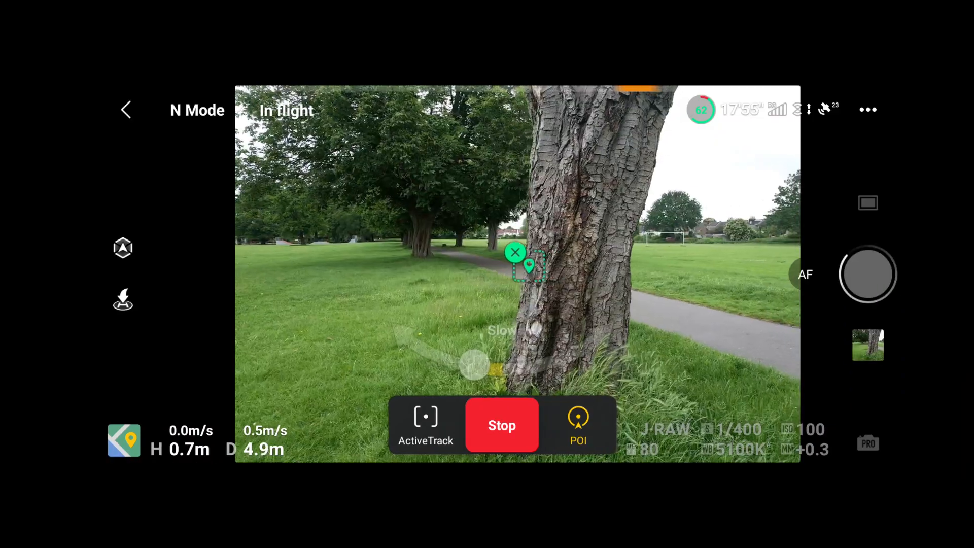
pyautogui.click(501, 424)
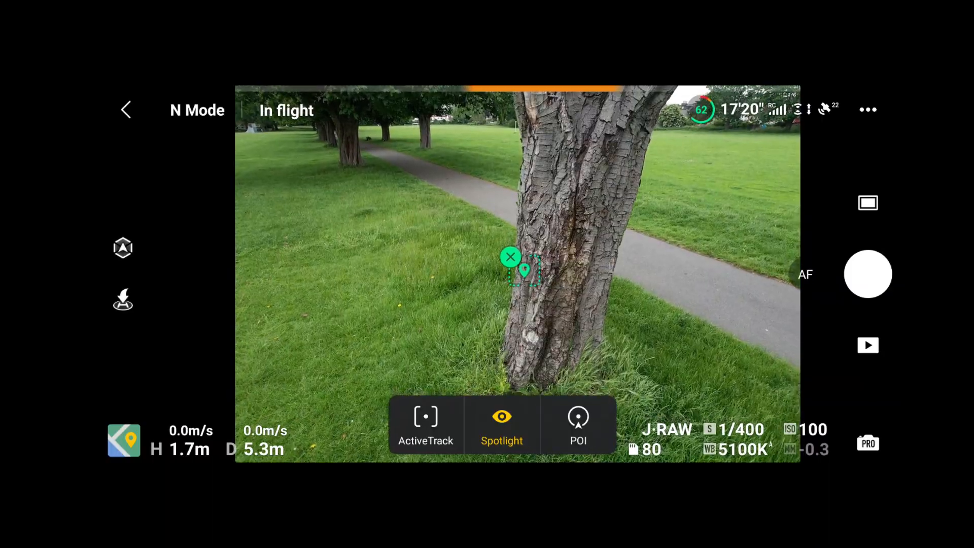
pyautogui.click(501, 423)
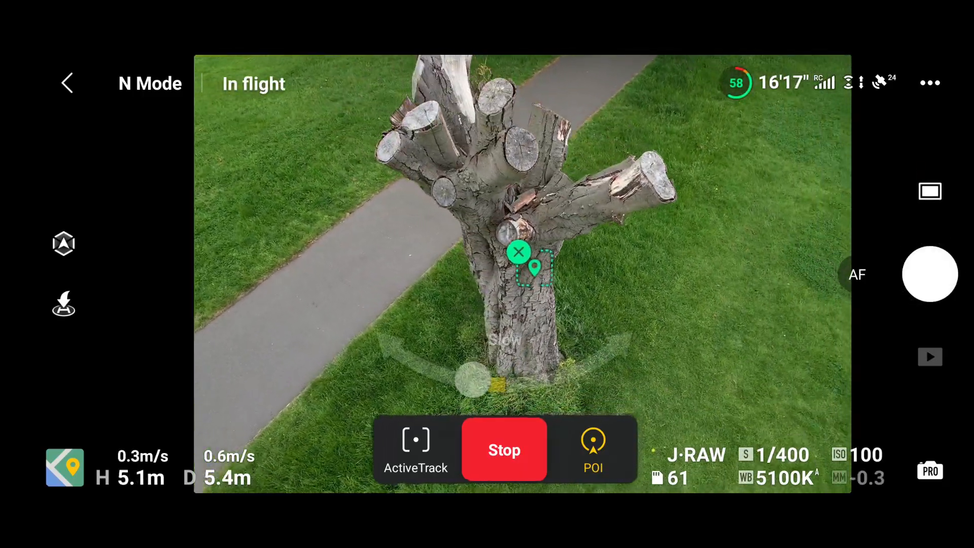
pyautogui.click(504, 450)
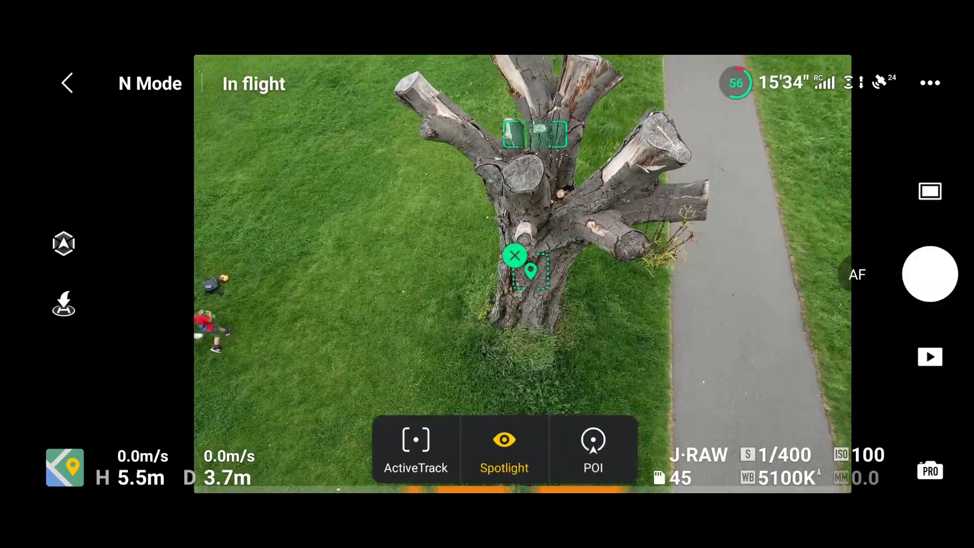
pyautogui.click(504, 448)
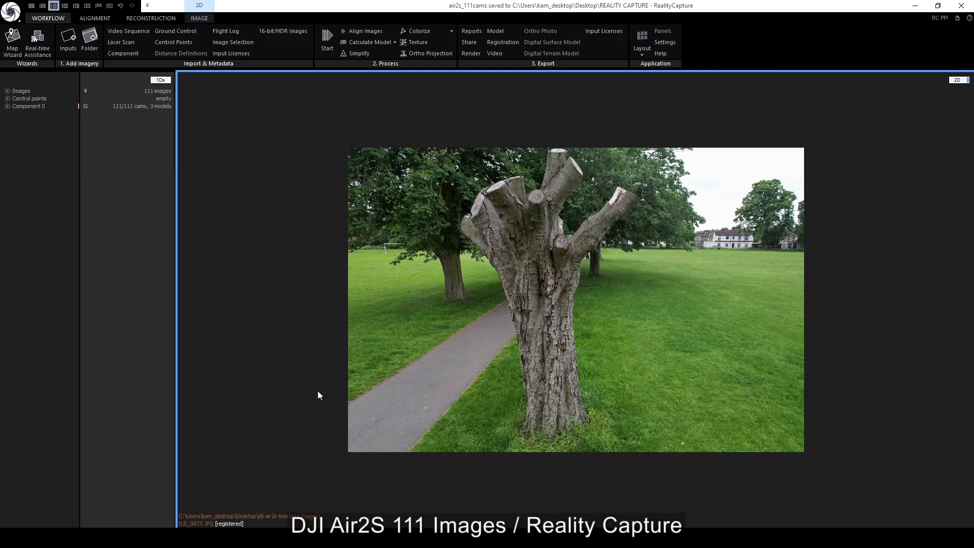
# - Expand the 111 input images and look through ground-level and overhead stump photos
pyautogui.click(68, 39)
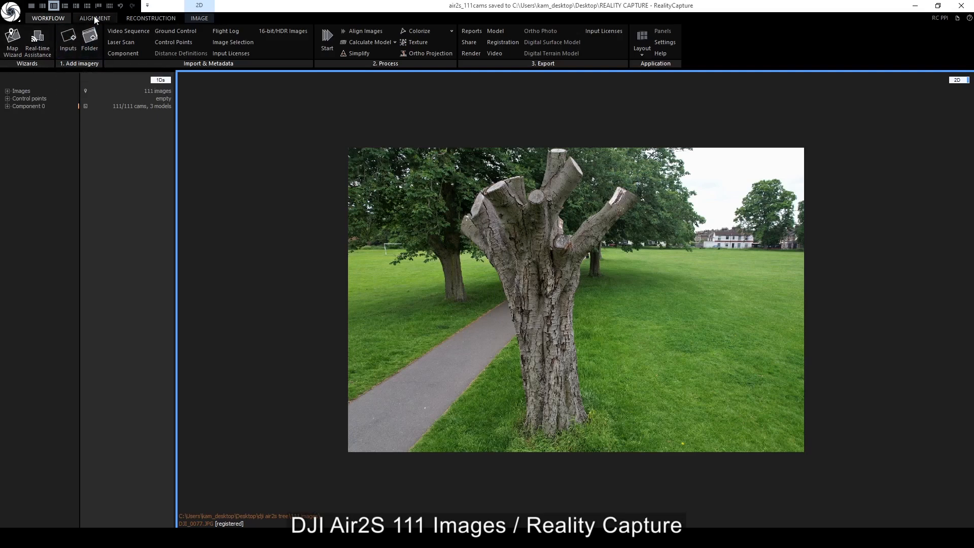
pyautogui.click(68, 38)
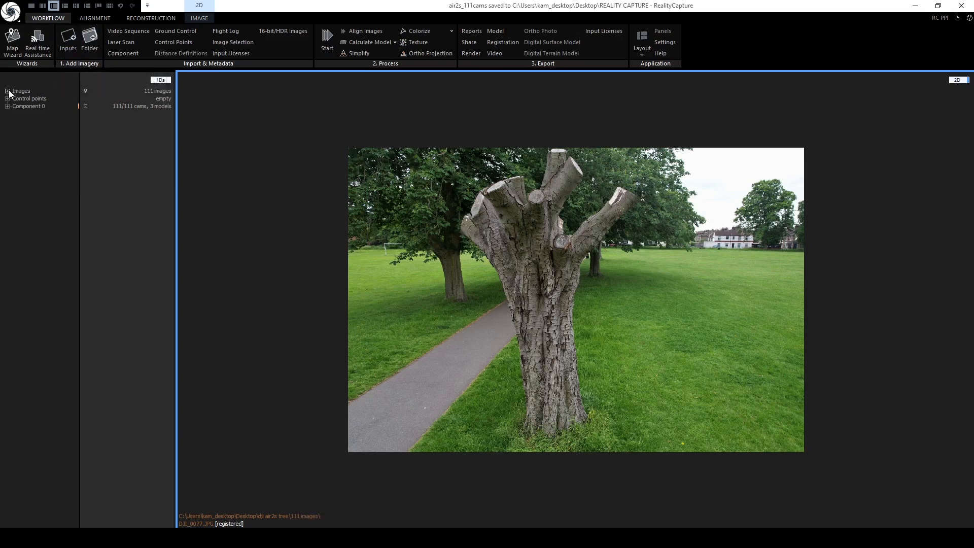
pyautogui.click(6, 91)
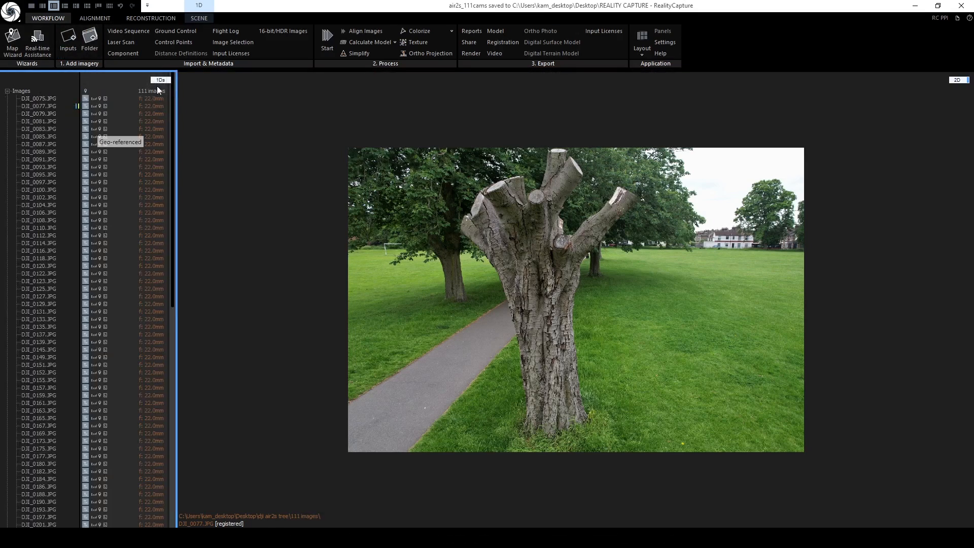
pyautogui.moveTo(149, 99)
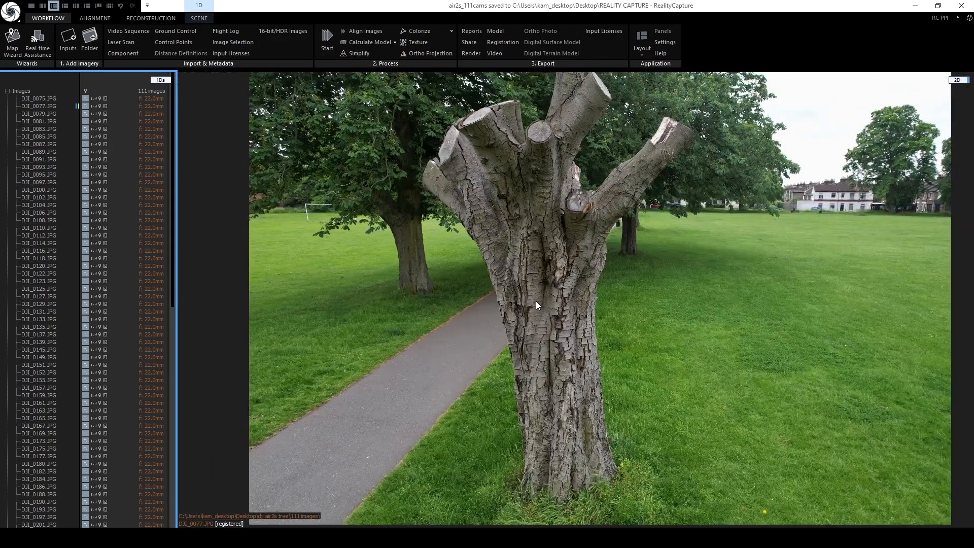
pyautogui.click(32, 175)
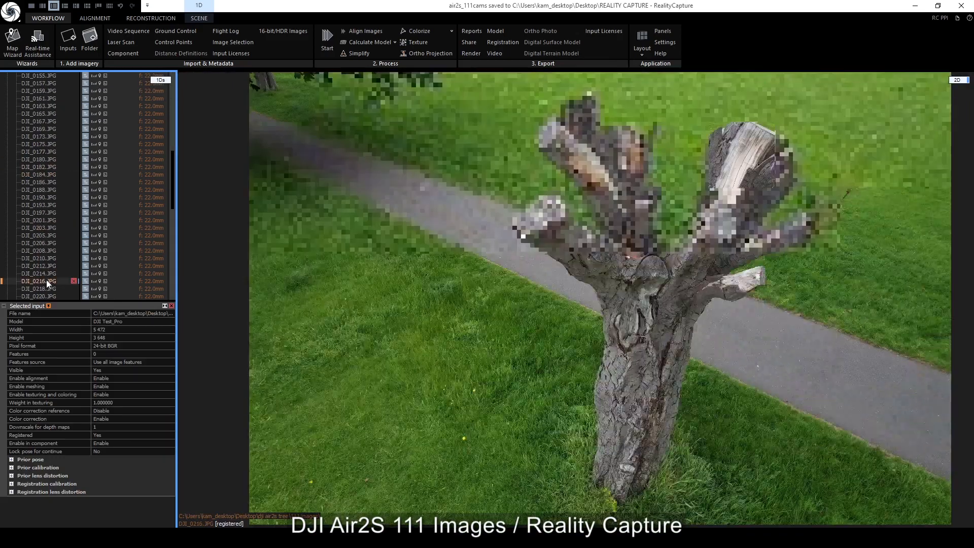
pyautogui.click(31, 220)
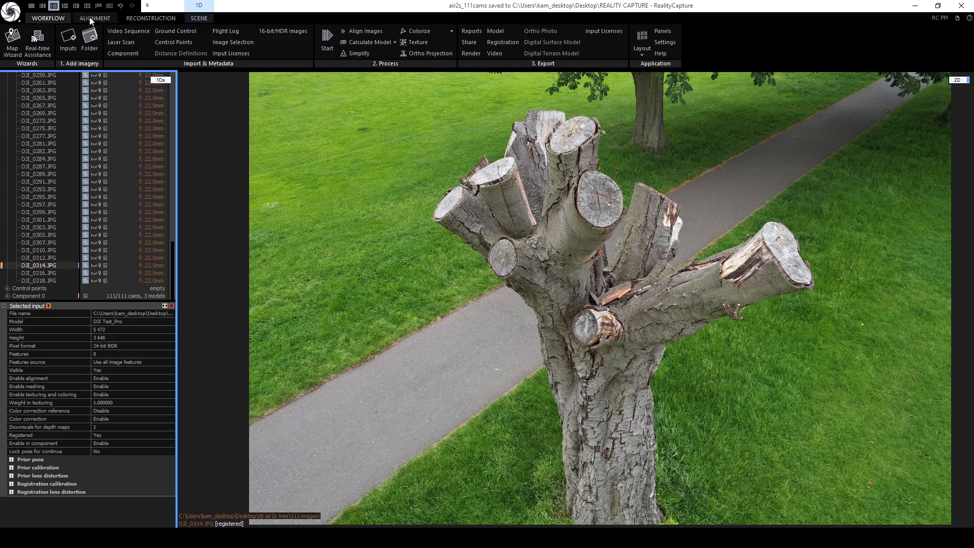
# - Show the reconstructed, textured stump model in the 3D view
pyautogui.click(94, 18)
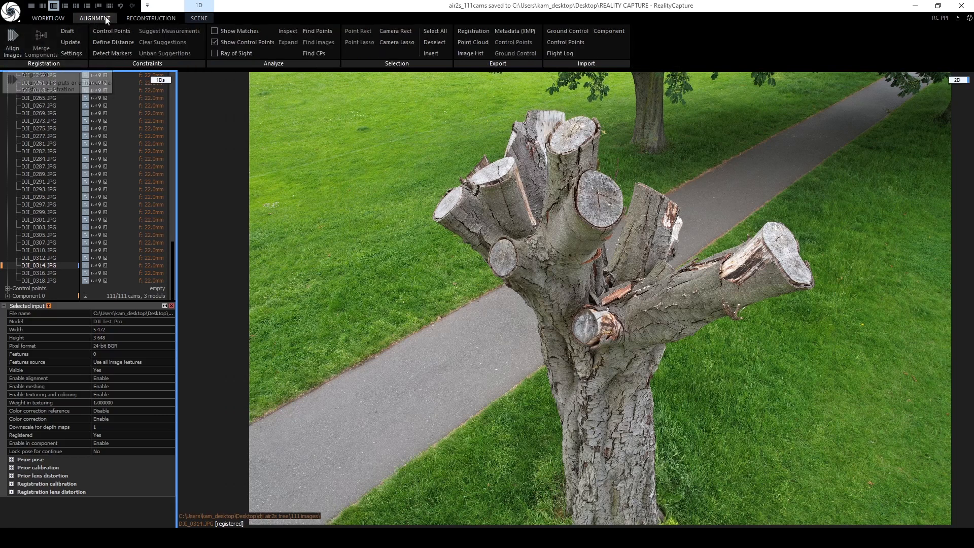
pyautogui.click(151, 18)
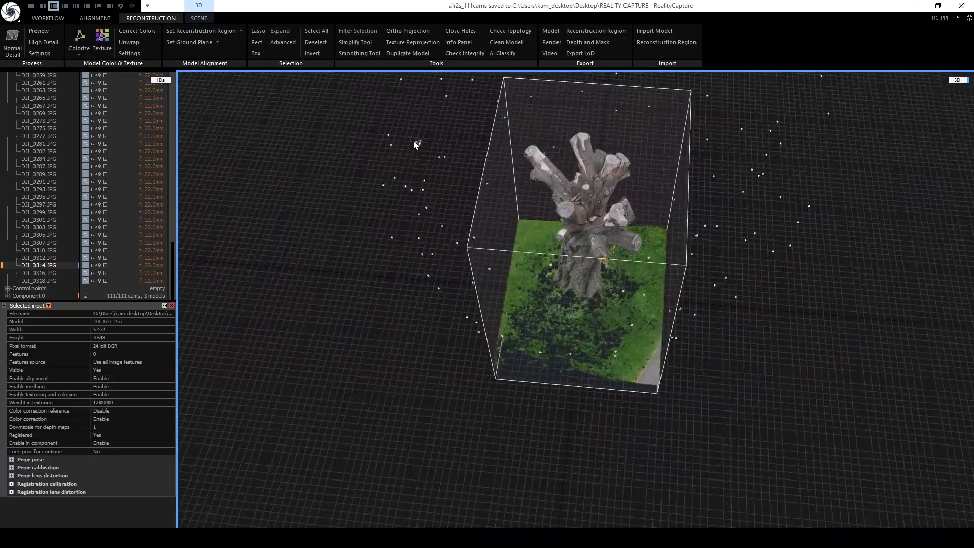
# - Zoom in and set the scene render mode to Solid so the stump shows as an untextured grey mesh
pyautogui.moveTo(414, 145); pyautogui.dragTo(504, 276)
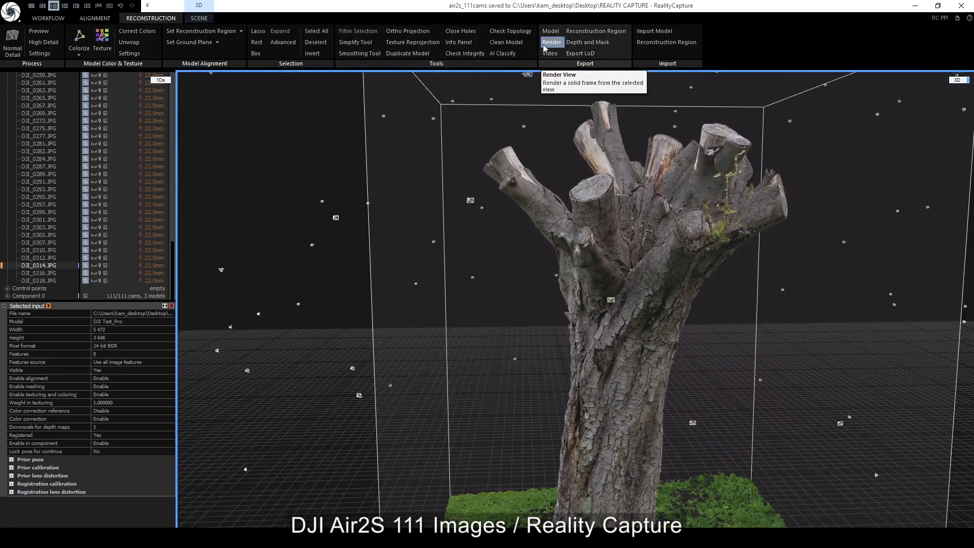
pyautogui.moveTo(594, 41)
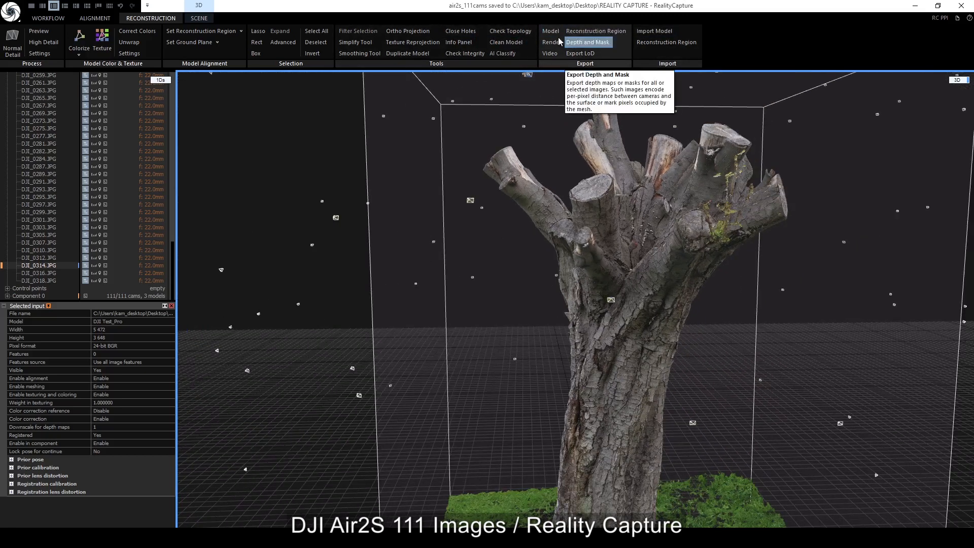
pyautogui.click(199, 18)
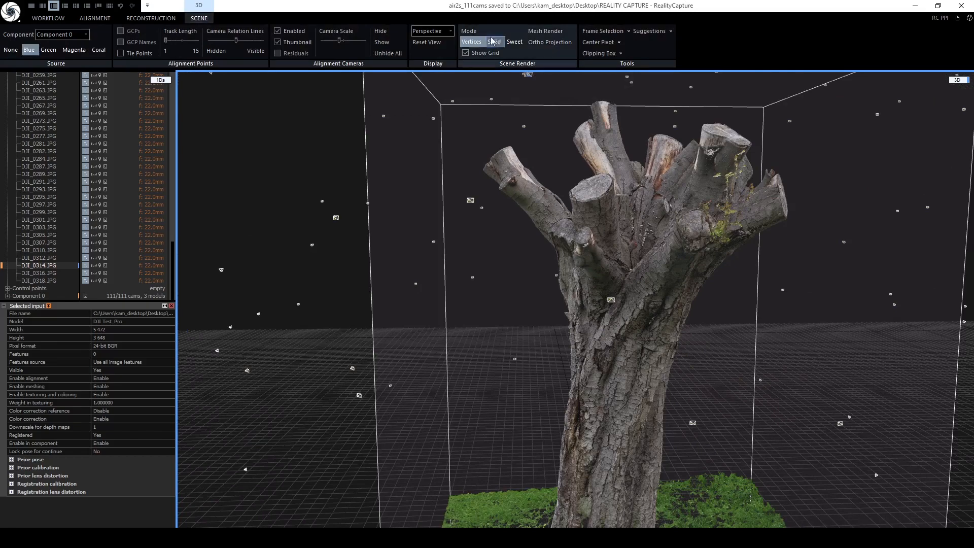
pyautogui.click(495, 42)
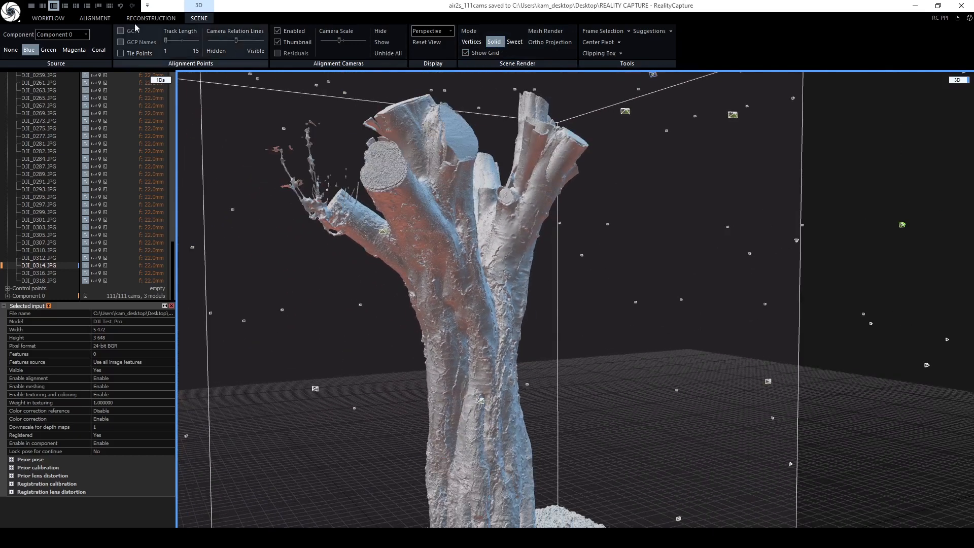
pyautogui.click(149, 18)
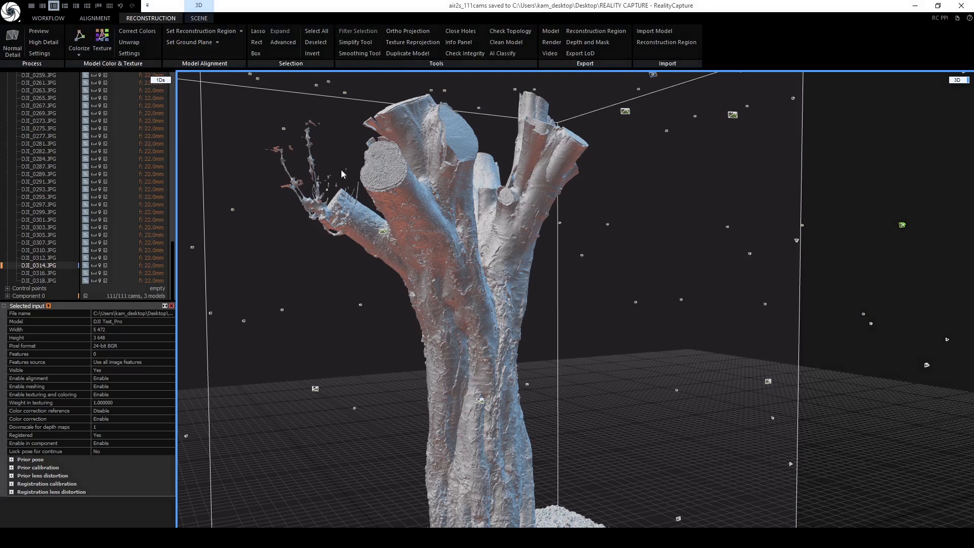
pyautogui.moveTo(283, 300)
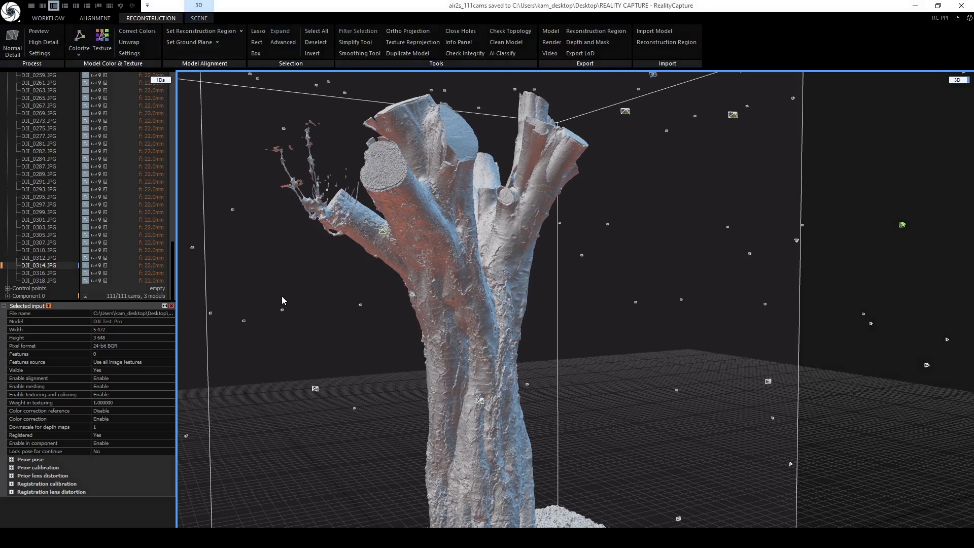
pyautogui.click(101, 39)
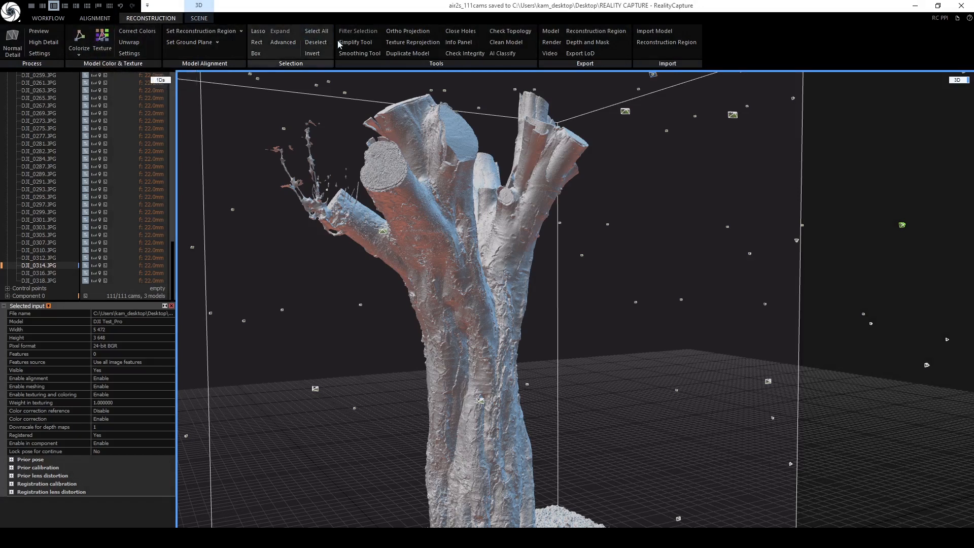
pyautogui.moveTo(356, 43)
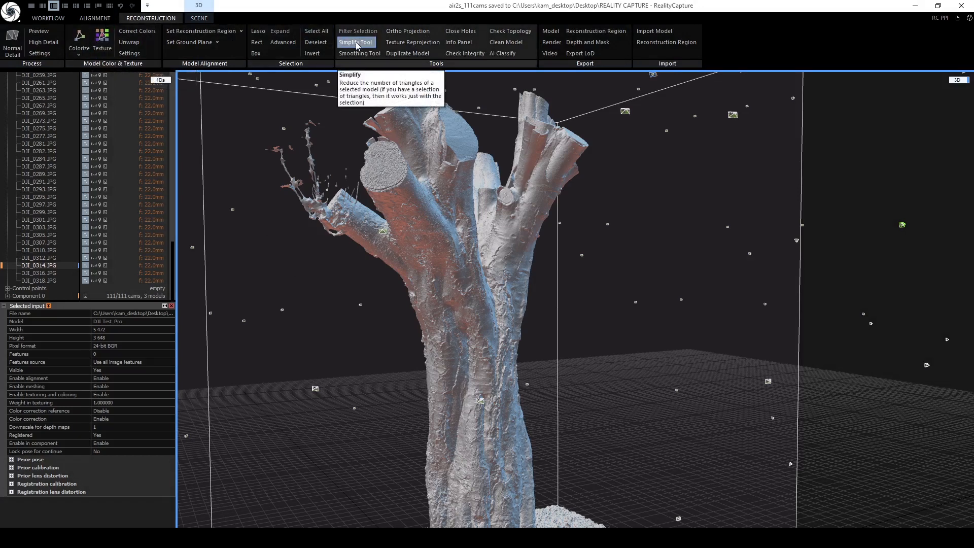
pyautogui.moveTo(576, 196)
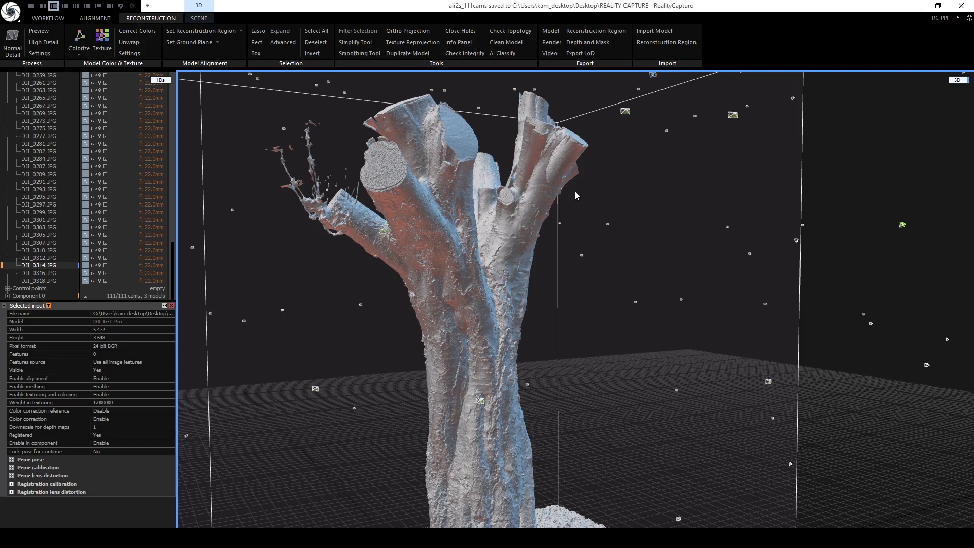
pyautogui.moveTo(394, 336)
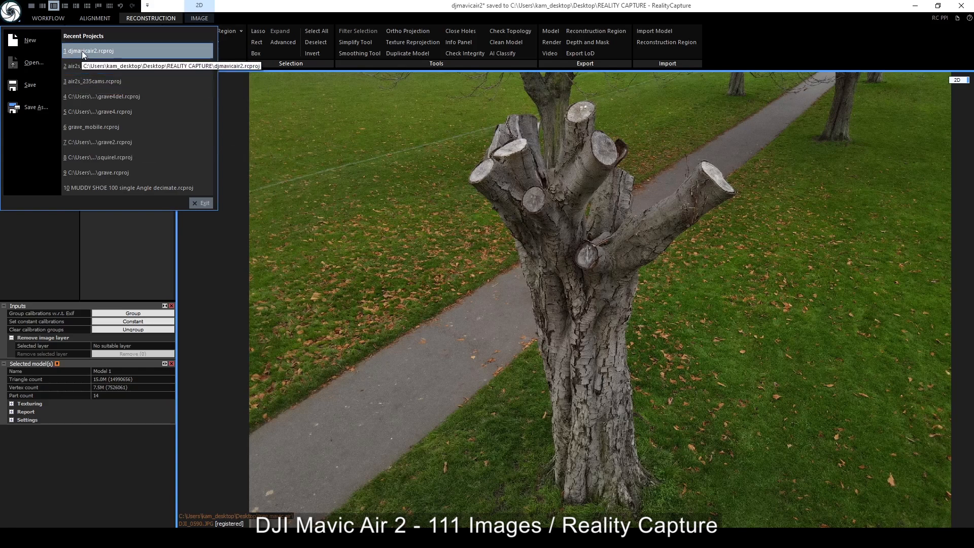
pyautogui.moveTo(107, 51)
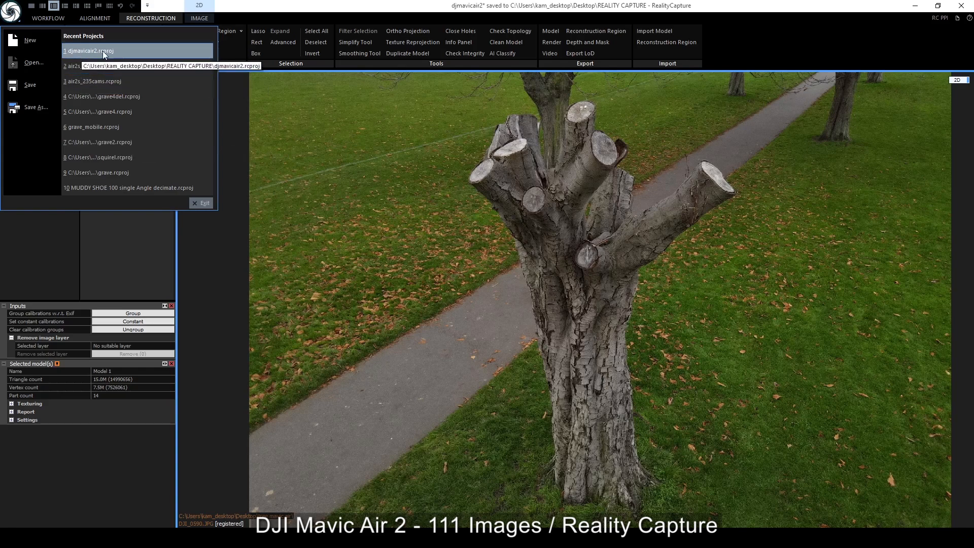
# - Load the djmavicair2.rcproj recent project, discarding changes to the current one
pyautogui.click(90, 51)
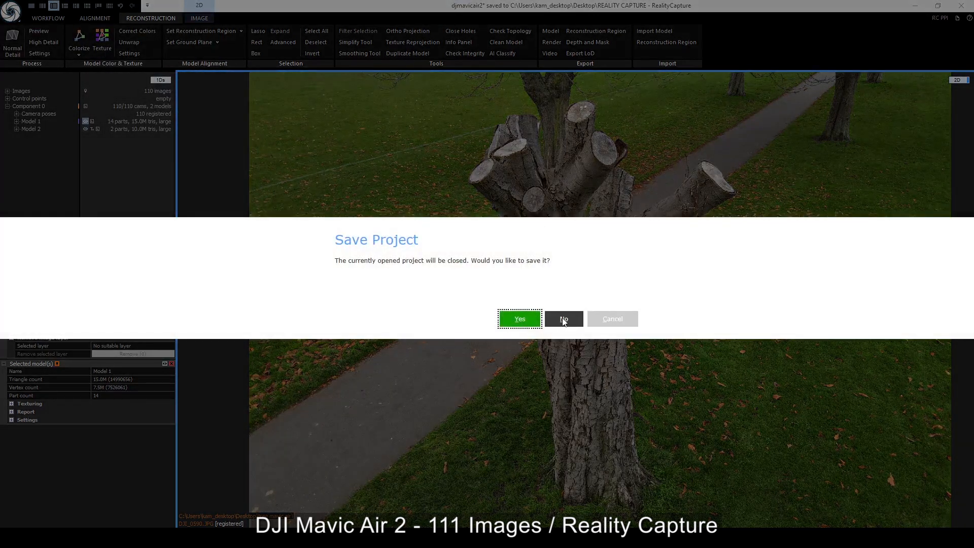
pyautogui.click(564, 319)
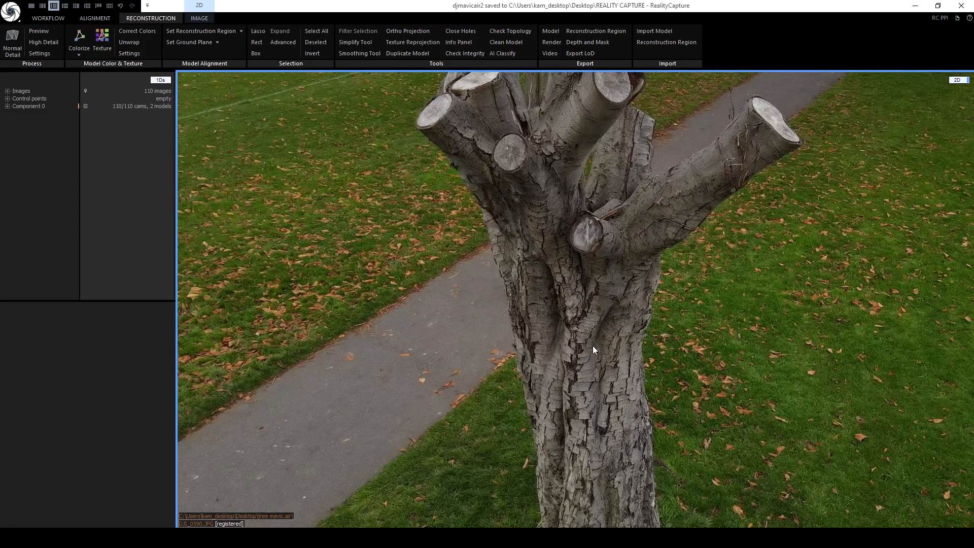
pyautogui.moveTo(538, 350)
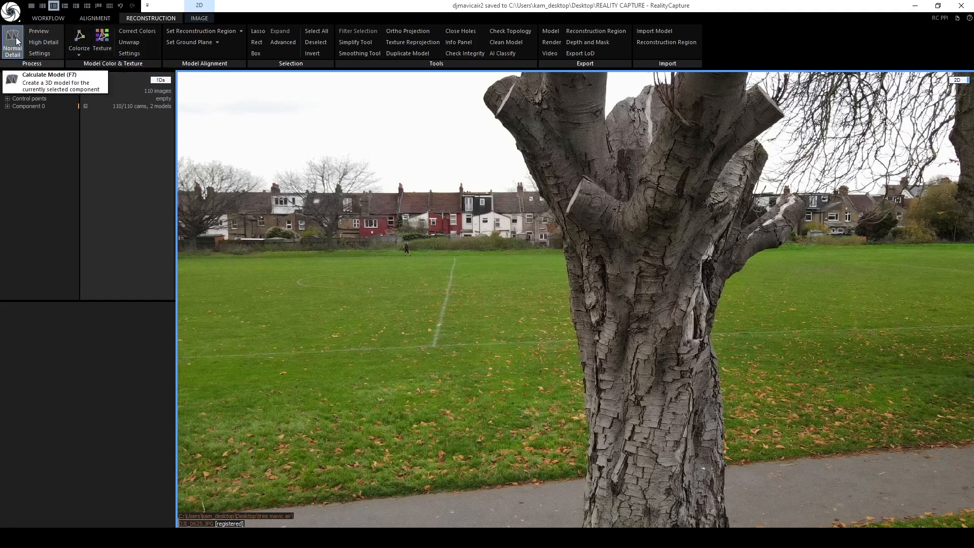
# - With all 110 cameras in Component 0, bring up the Reconstruction ribbon for the stump model
pyautogui.click(96, 18)
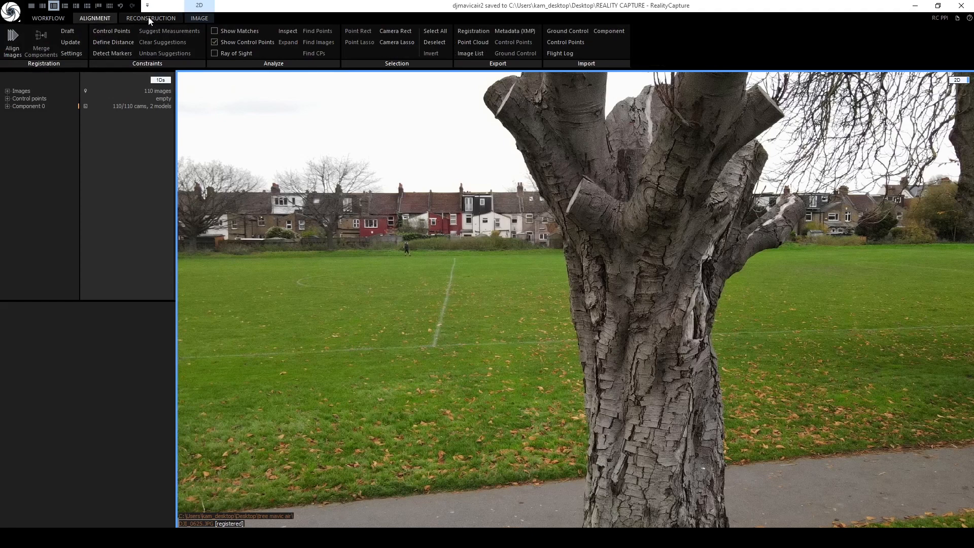
pyautogui.moveTo(71, 41)
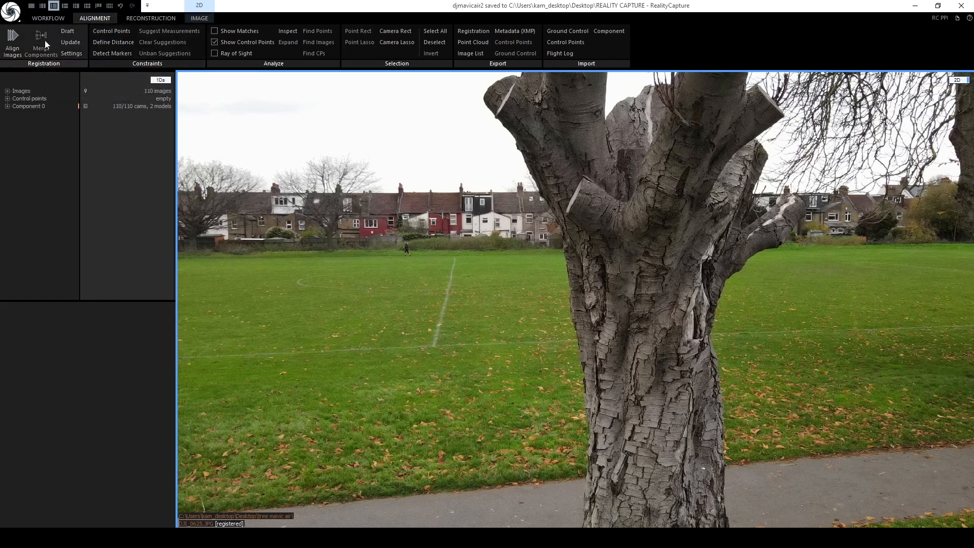
pyautogui.click(154, 19)
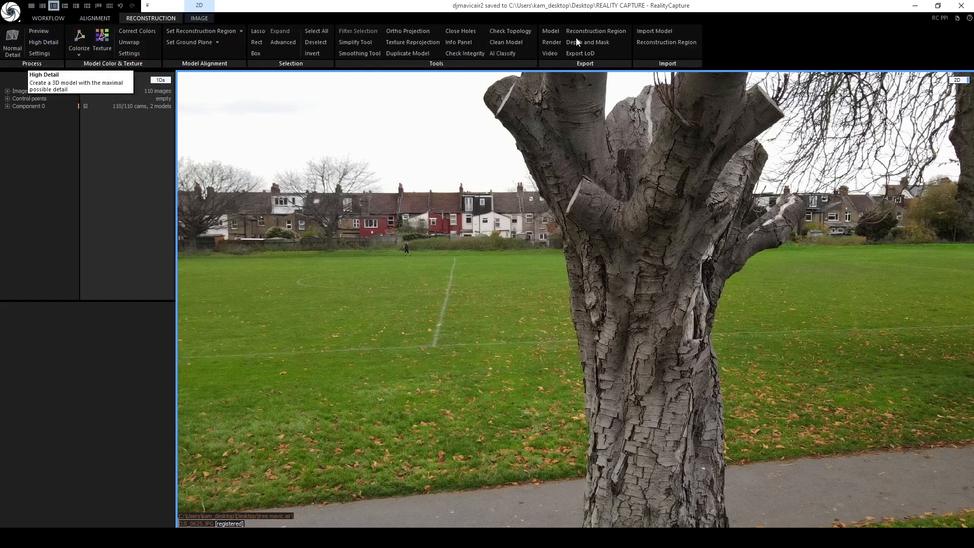
# - Display the Mavic Air 2 stump mesh in 3D, orbit around it, and adjust the scene render mode
pyautogui.click(957, 79)
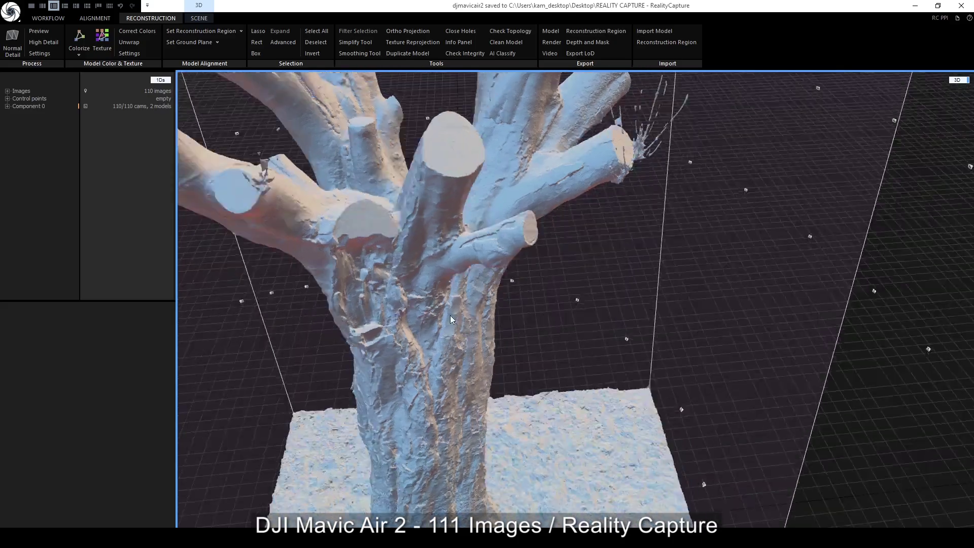
pyautogui.moveTo(452, 320); pyautogui.dragTo(524, 310)
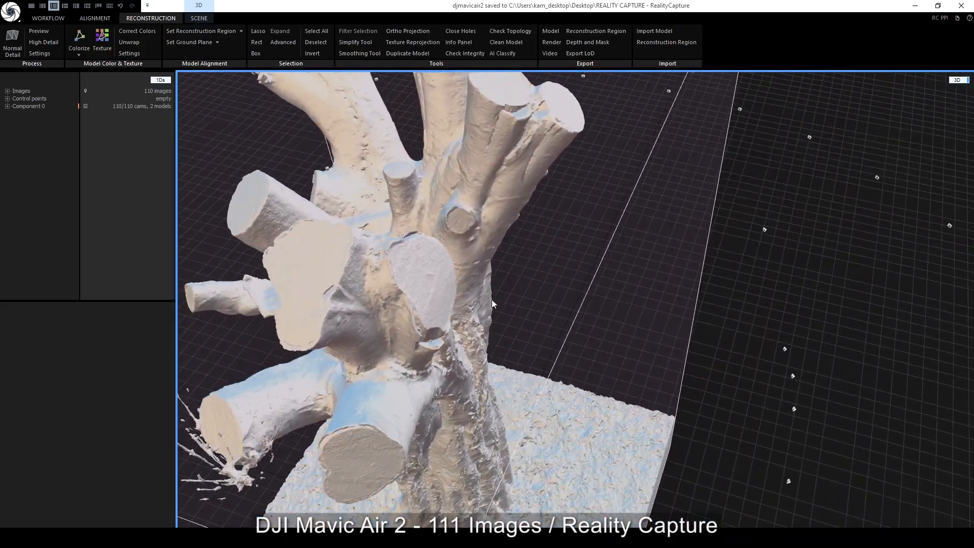
pyautogui.moveTo(493, 304); pyautogui.dragTo(466, 398)
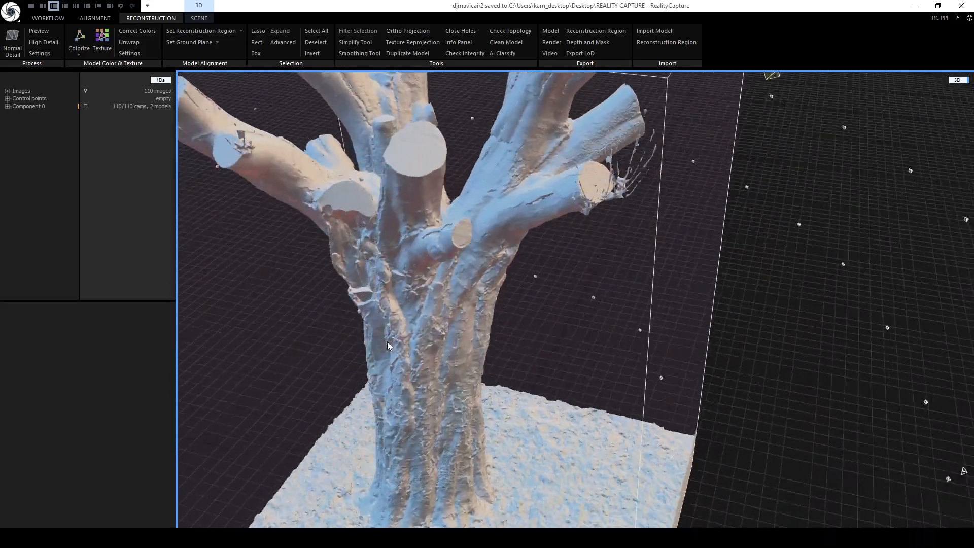
pyautogui.moveTo(389, 345); pyautogui.dragTo(289, 348)
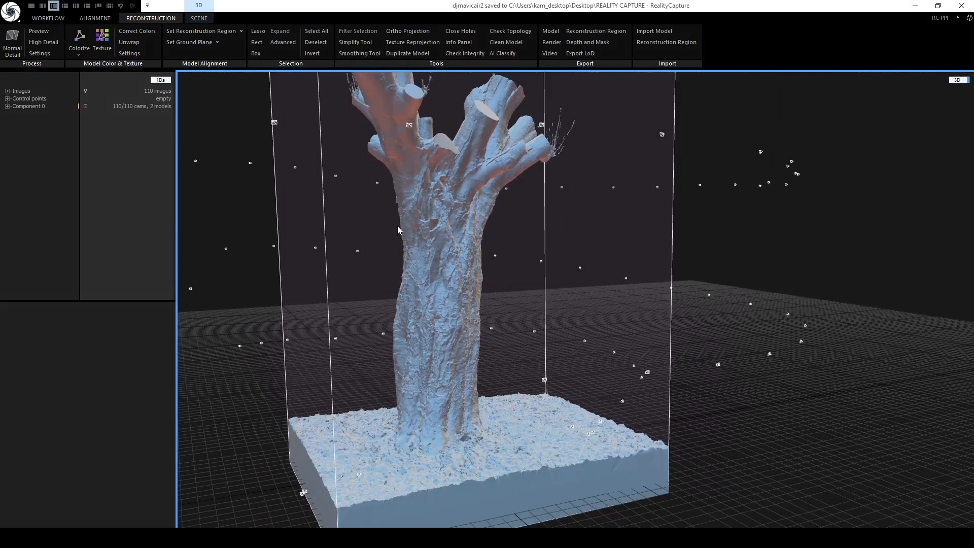
pyautogui.moveTo(497, 56)
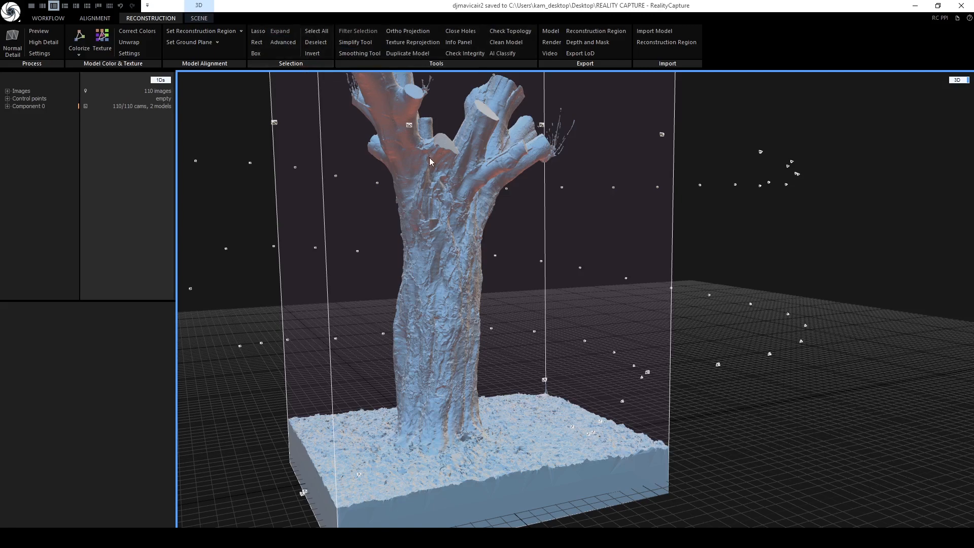
pyautogui.click(199, 18)
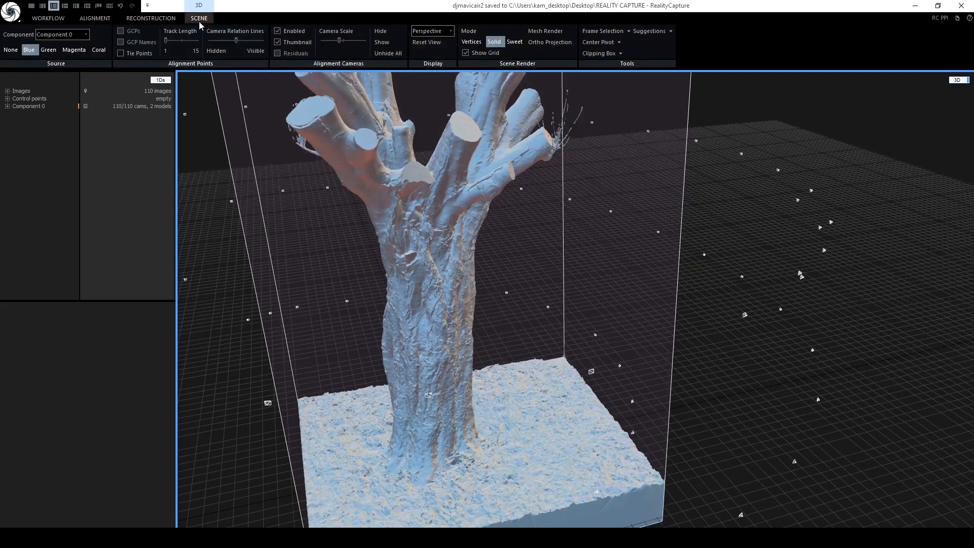
pyautogui.click(514, 41)
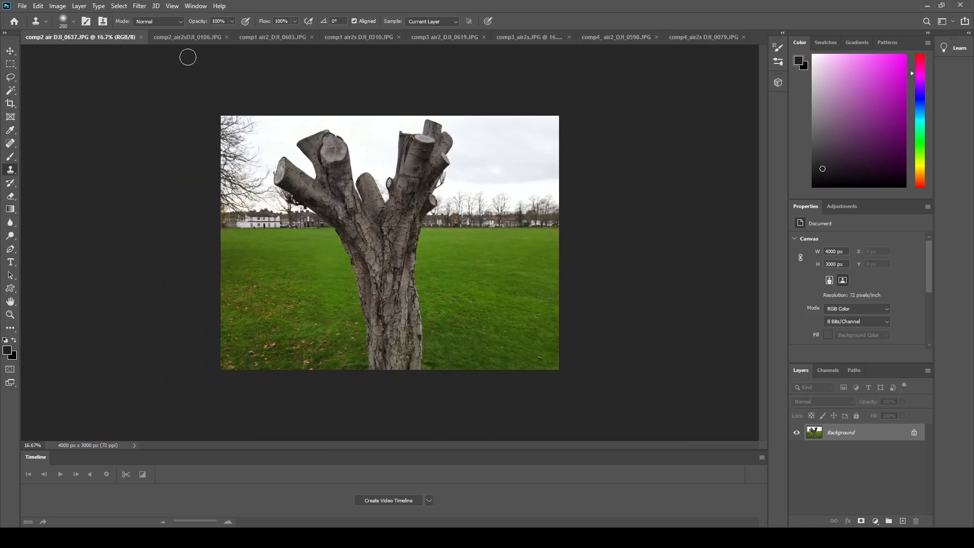
# - Flip through the comp1 and comp2 Mavic Air 2 and Air 2S photos, panning to the upper branches
pyautogui.click(184, 36)
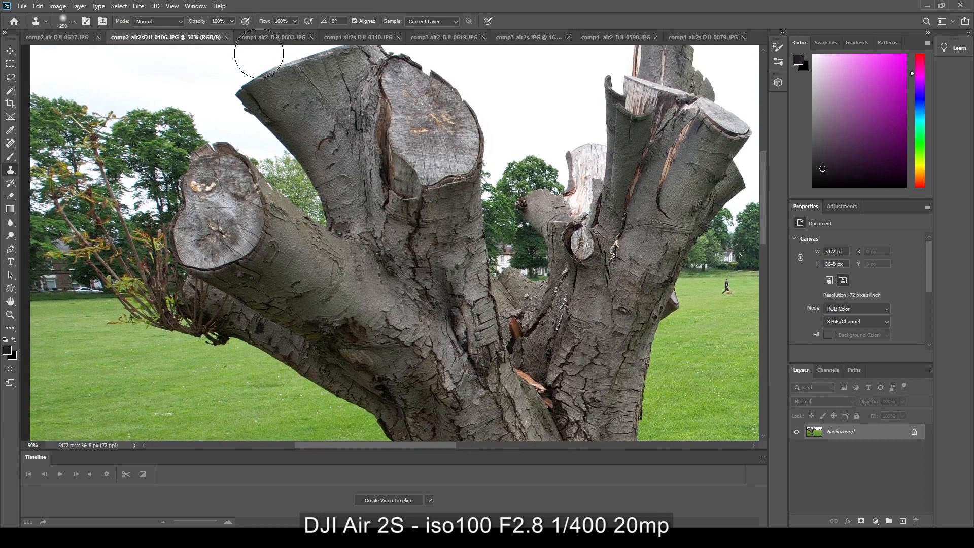
pyautogui.click(270, 37)
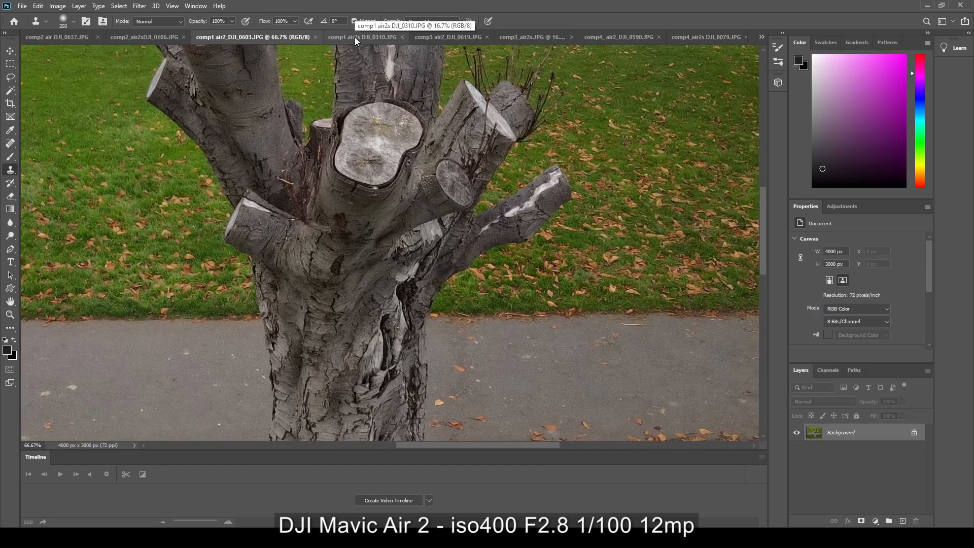
pyautogui.click(364, 37)
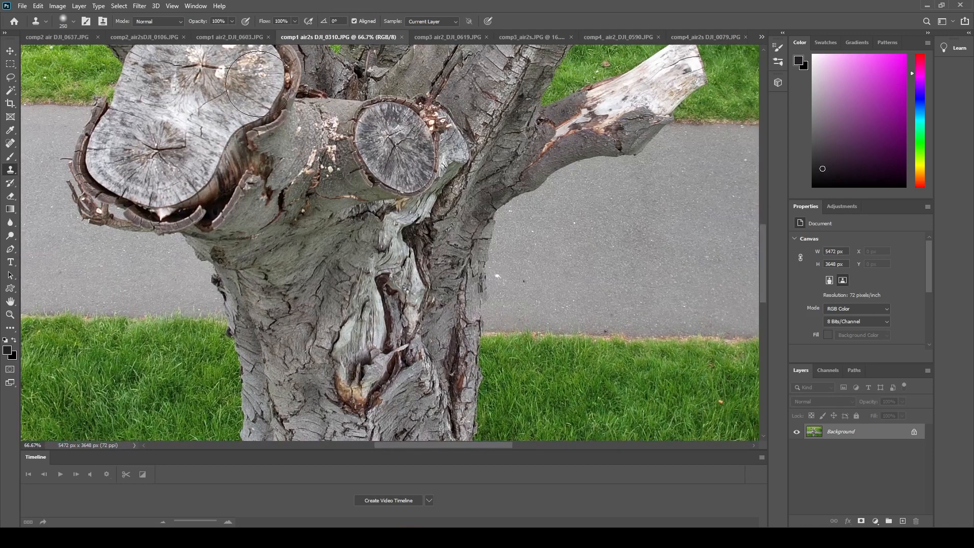
pyautogui.click(453, 36)
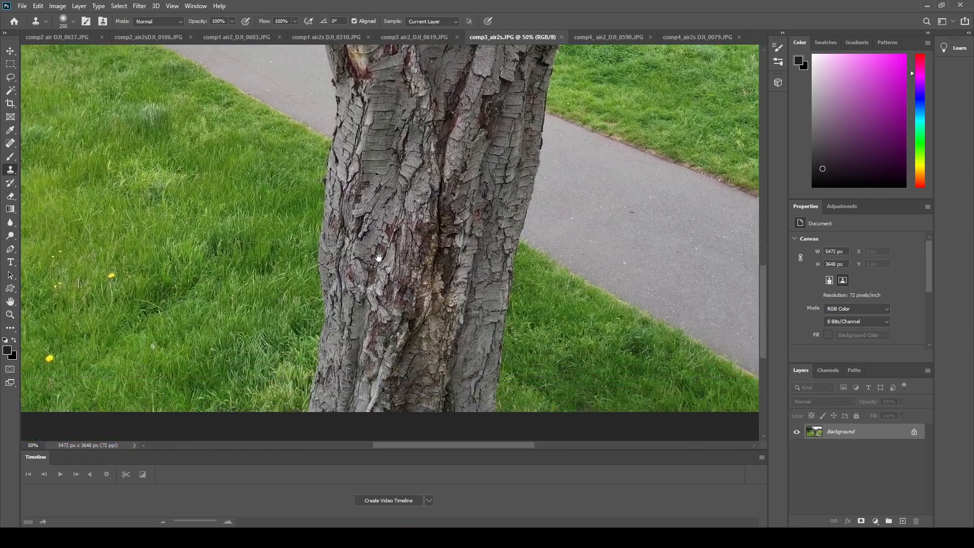
pyautogui.moveTo(375, 258); pyautogui.dragTo(375, 176)
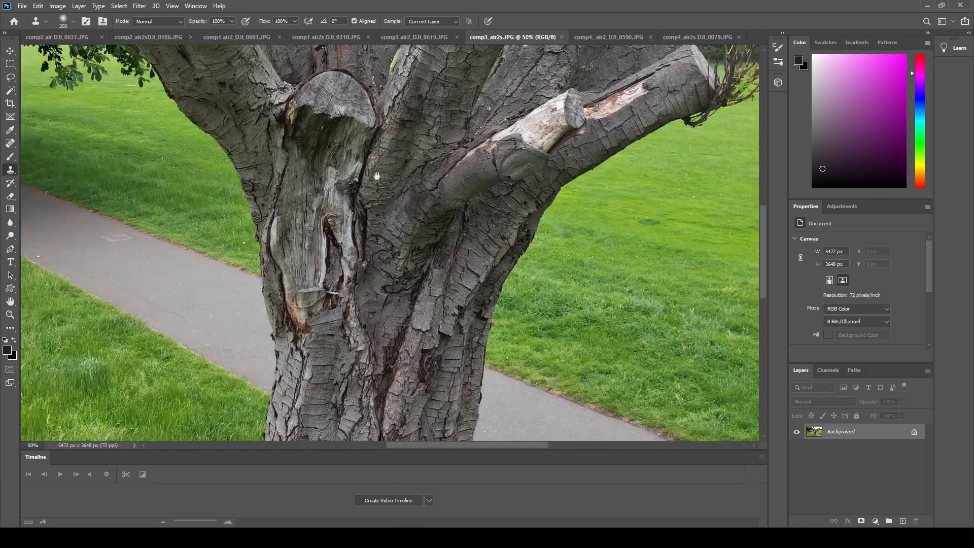
# - Compare the comp3 and comp4 Mavic Air 2 and Air 2S photos around the cut branches
pyautogui.click(414, 37)
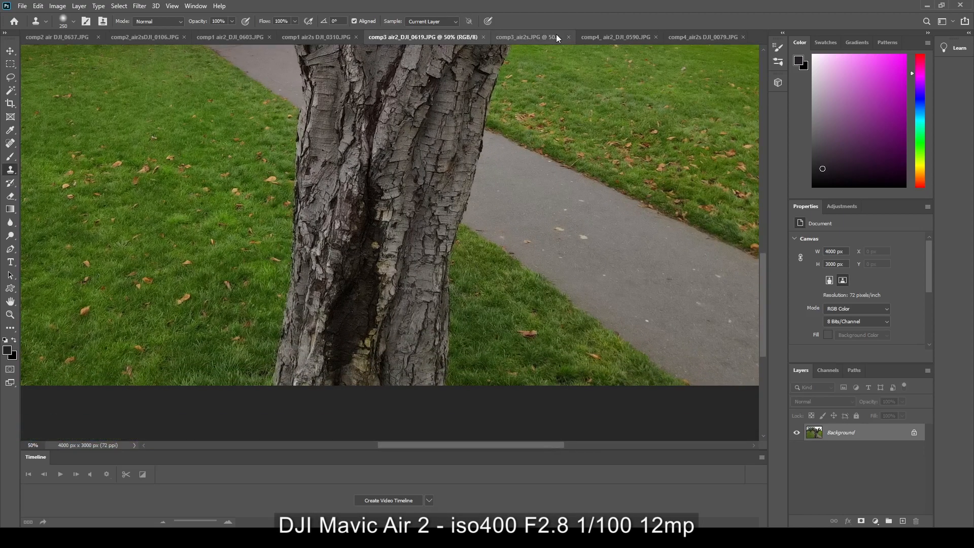
pyautogui.click(526, 36)
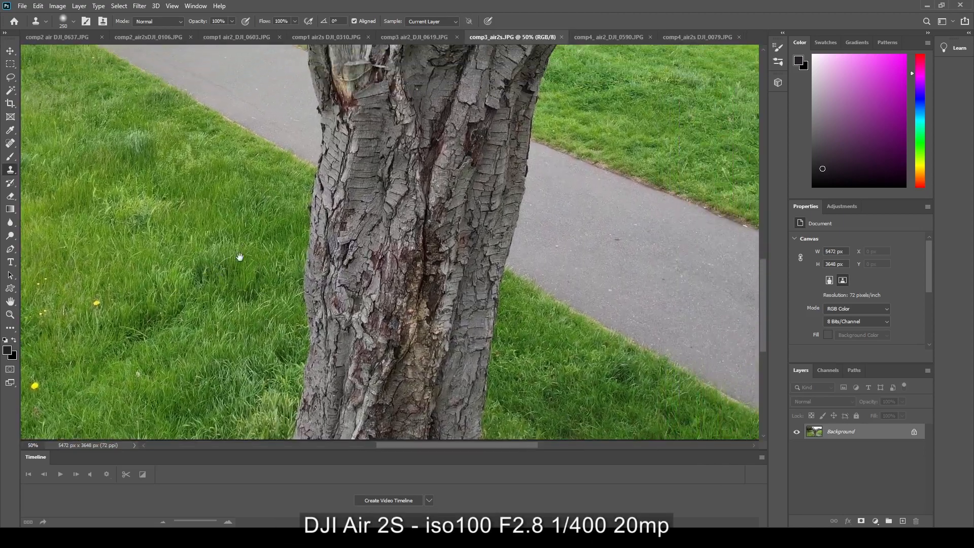
pyautogui.moveTo(239, 257); pyautogui.dragTo(356, 284)
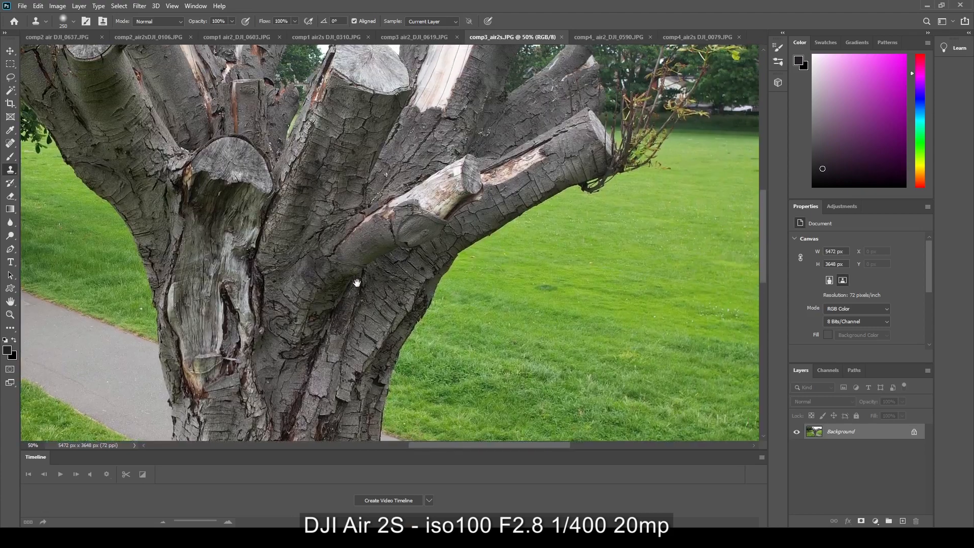
pyautogui.click(613, 37)
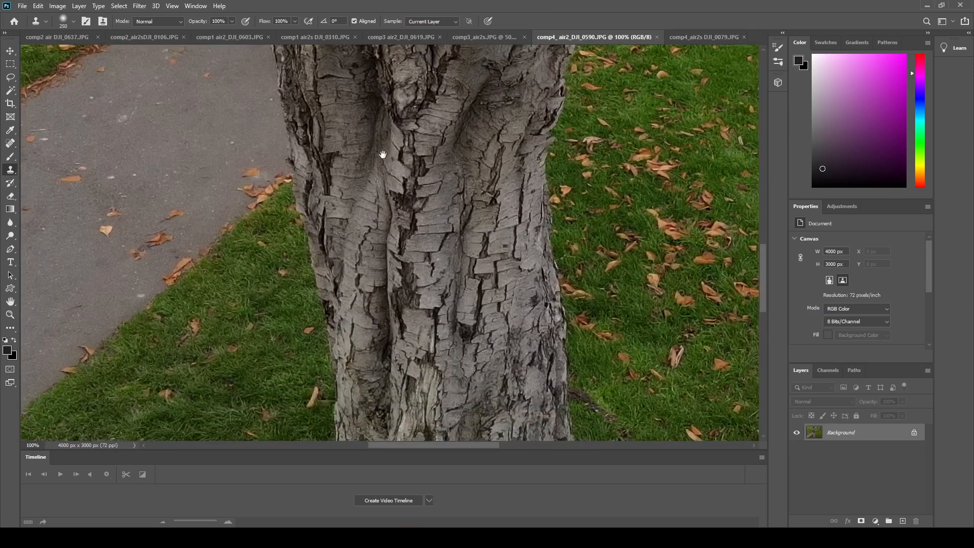
pyautogui.click(702, 36)
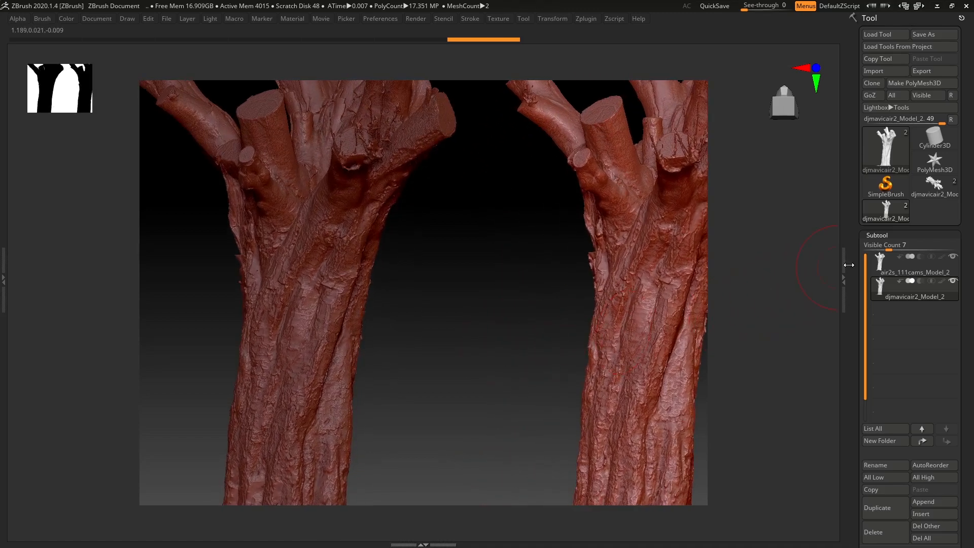
# - Isolate the Air 2S and Mavic Air 2 subtools in turn, viewing the cut branch tops up close
pyautogui.click(915, 271)
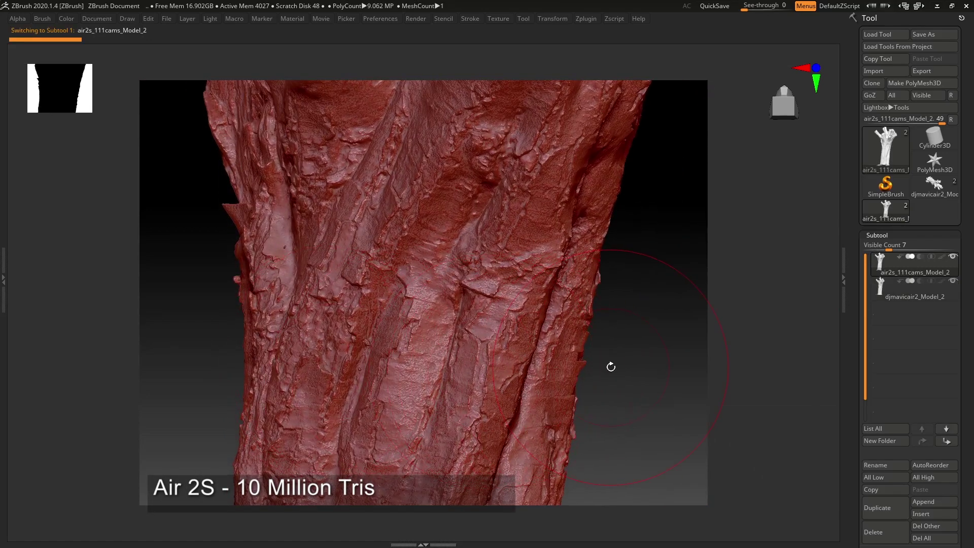
pyautogui.click(915, 296)
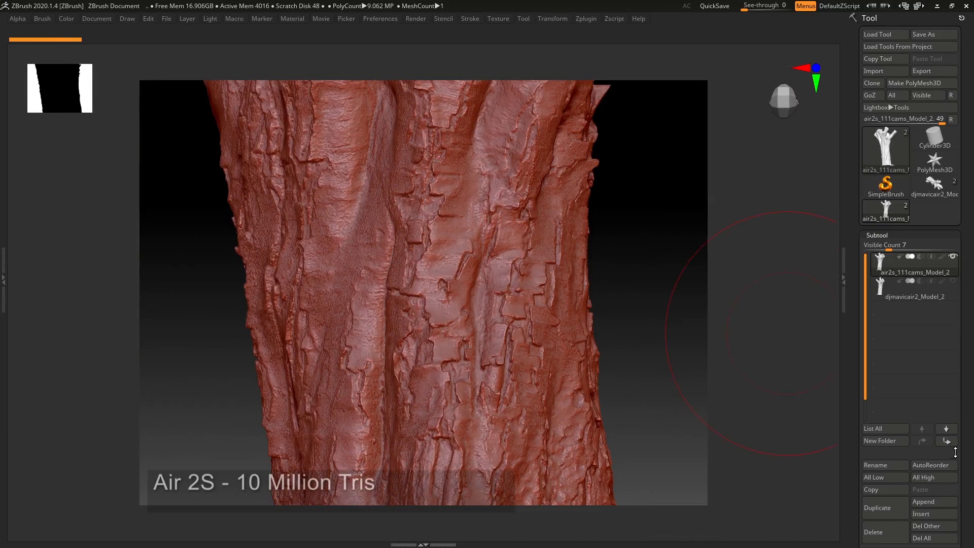
pyautogui.moveTo(915, 288)
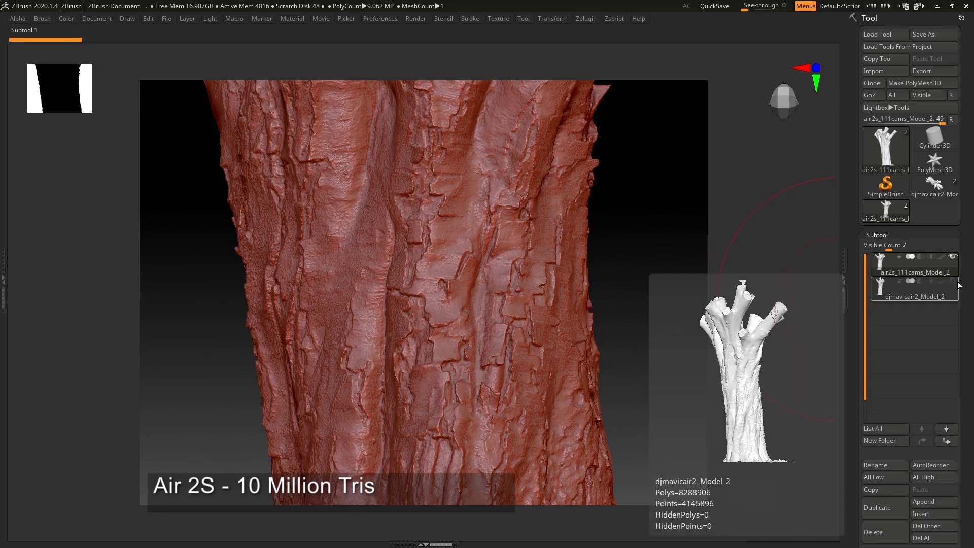
pyautogui.click(915, 296)
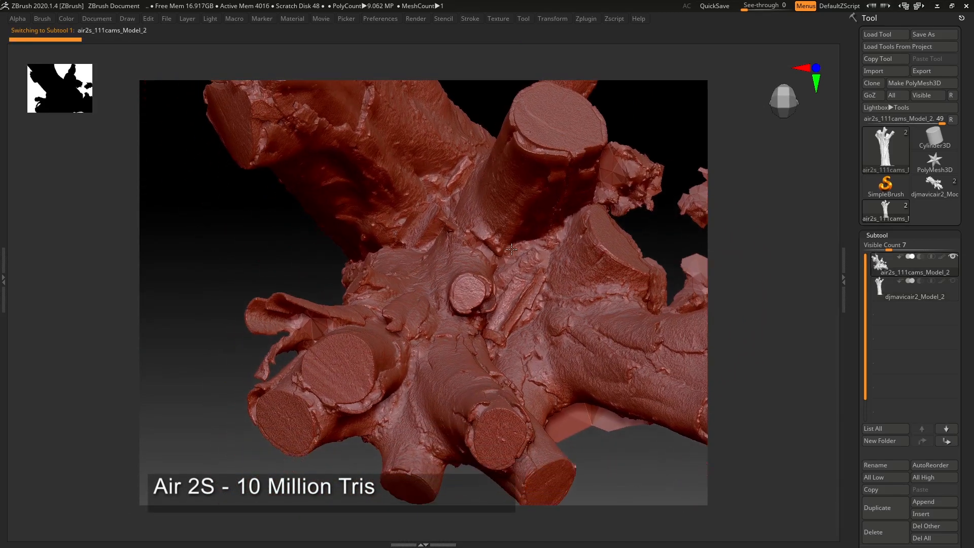
pyautogui.moveTo(509, 249); pyautogui.dragTo(447, 250)
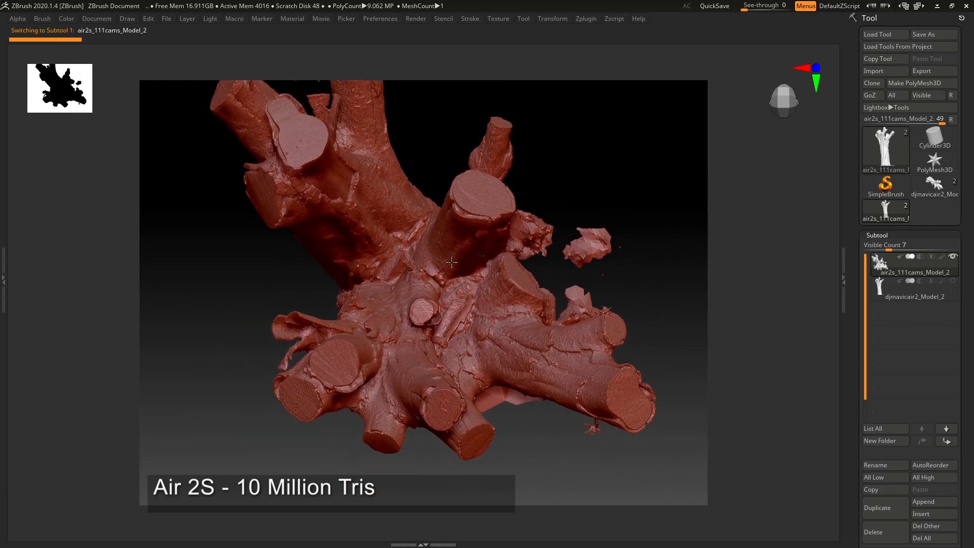
pyautogui.click(915, 296)
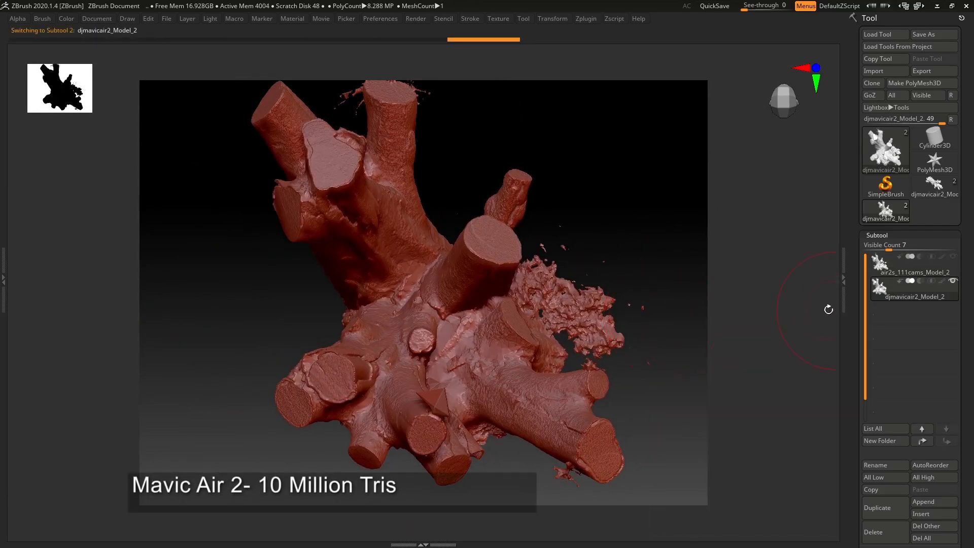
pyautogui.moveTo(953, 280)
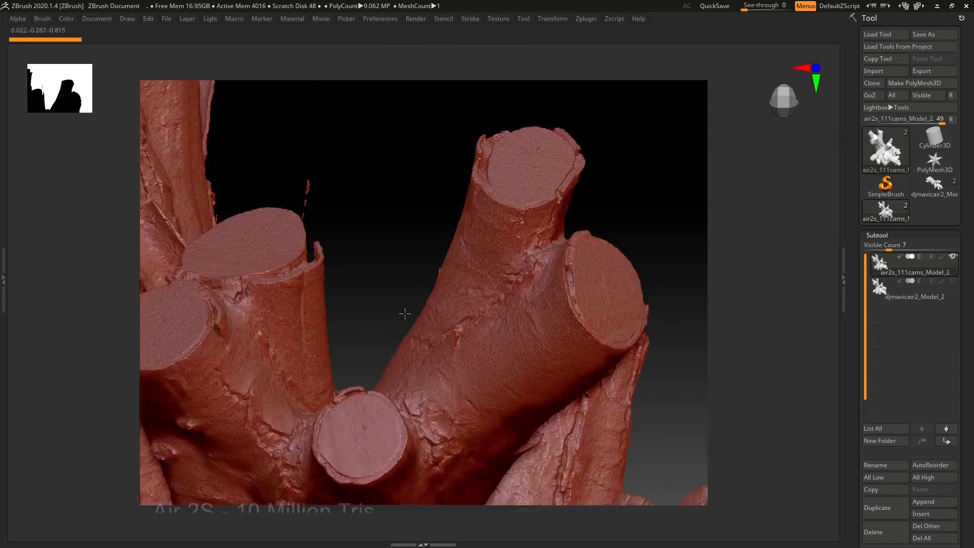
# - Orbit around the cut branch ends and switch to the stump subtool with floating fragments
pyautogui.moveTo(404, 313); pyautogui.dragTo(472, 313)
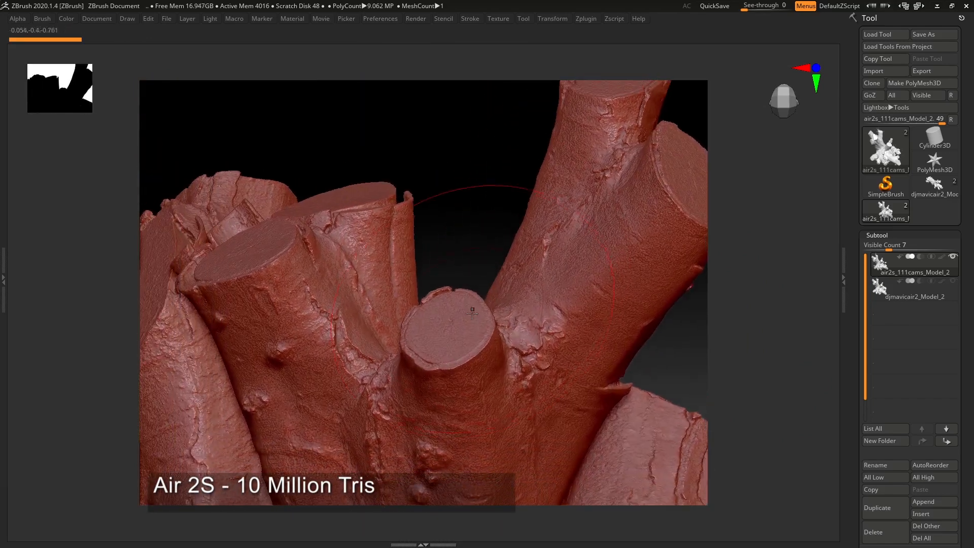
pyautogui.moveTo(472, 313); pyautogui.dragTo(445, 254)
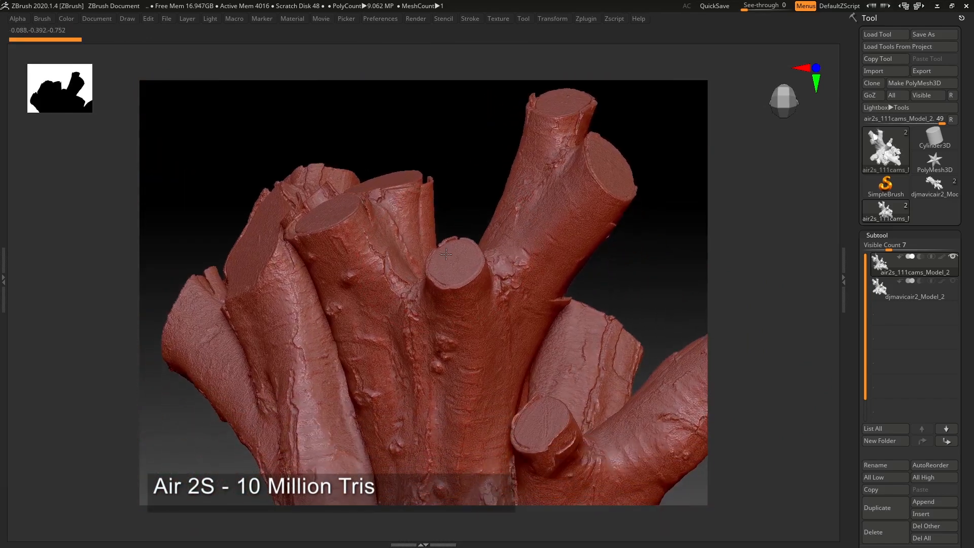
pyautogui.click(915, 296)
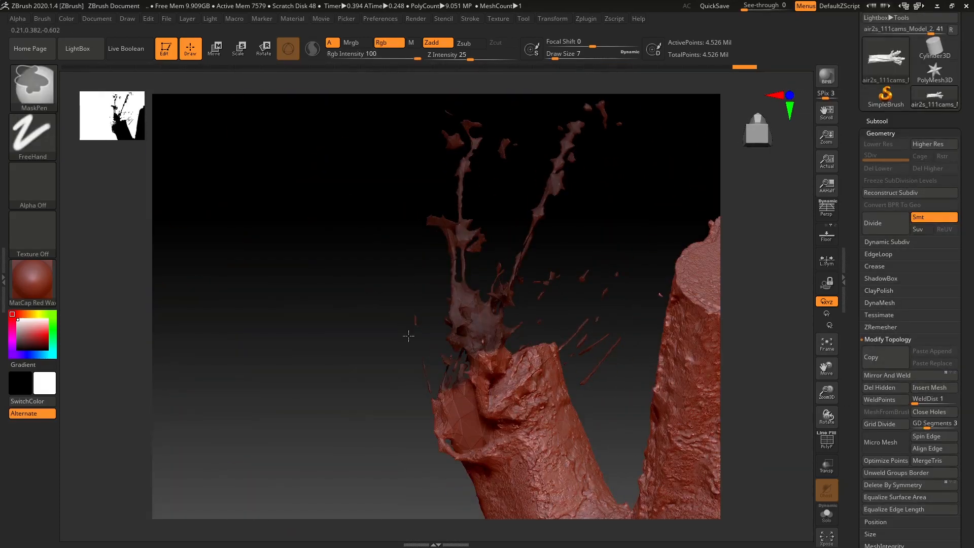
# - DynaMesh the stump at resolution 200 into a closed mesh, then Project All detail from the original subtool
pyautogui.click(934, 34)
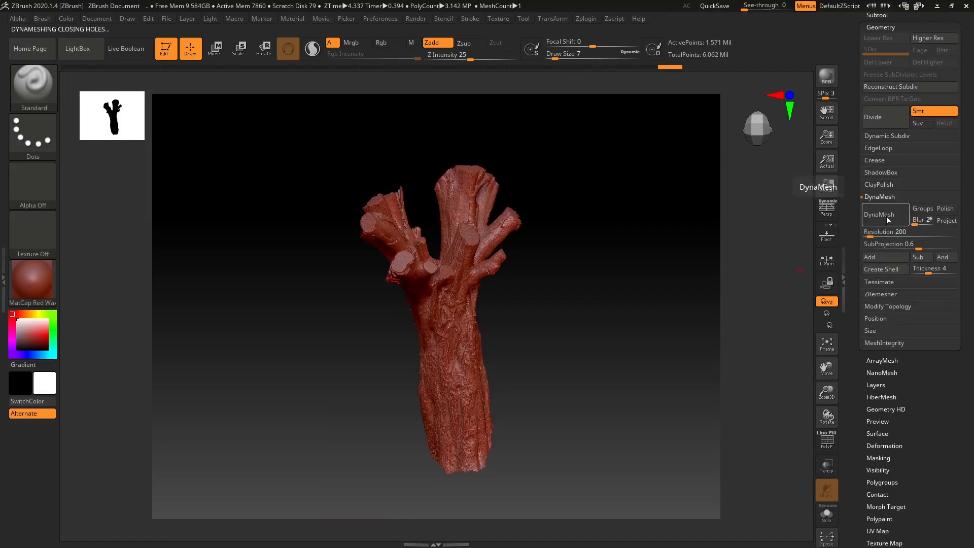
pyautogui.click(880, 238)
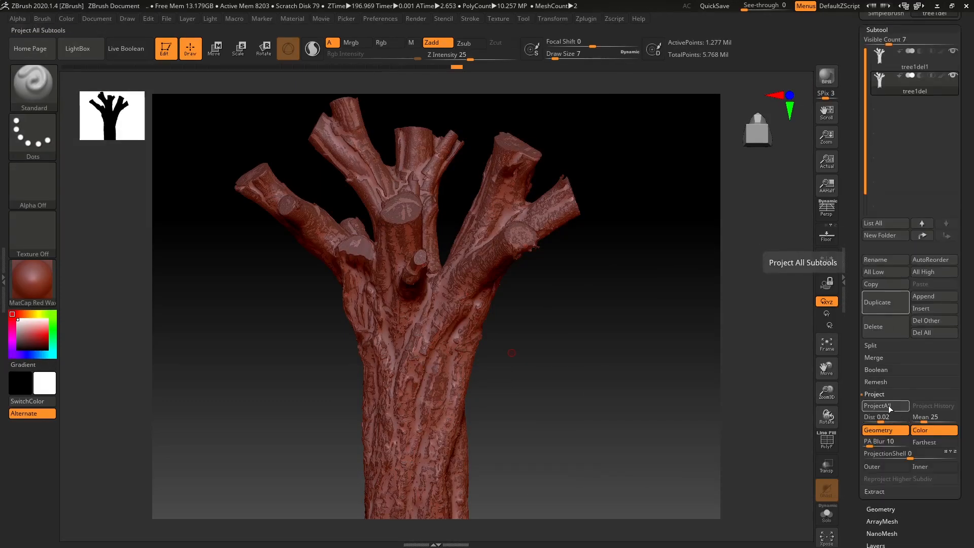
pyautogui.click(877, 405)
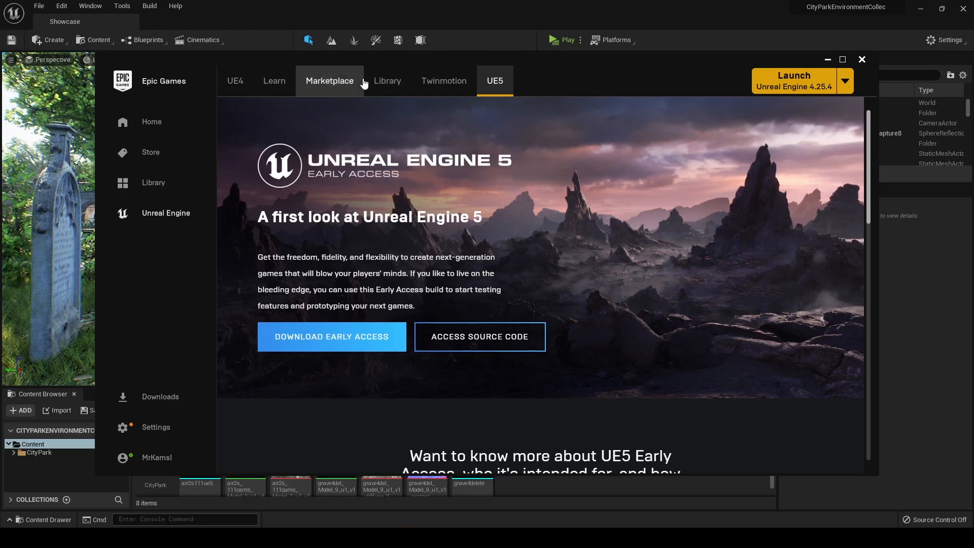
# - Select the 5.0EA CityParkEnvironment project from the launcher's Library
pyautogui.click(387, 81)
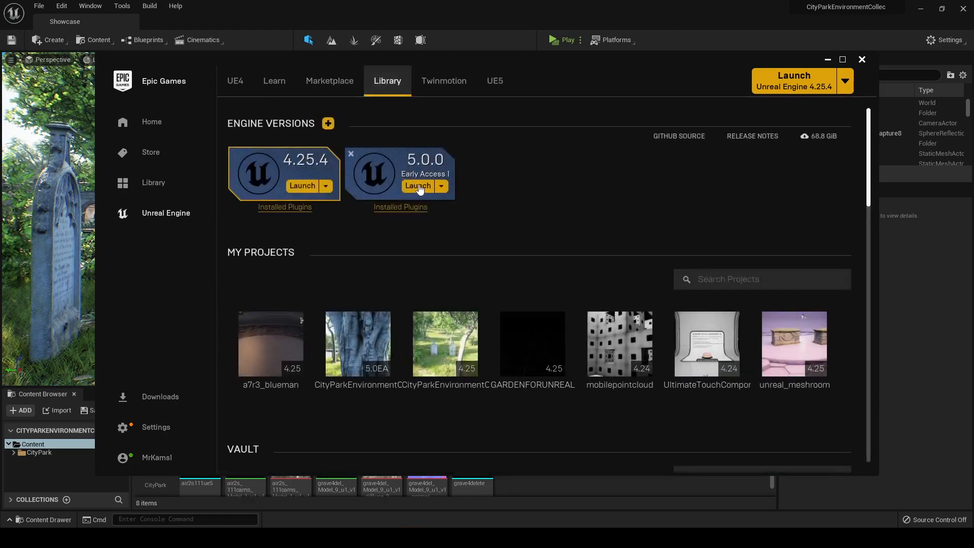
pyautogui.moveTo(353, 342)
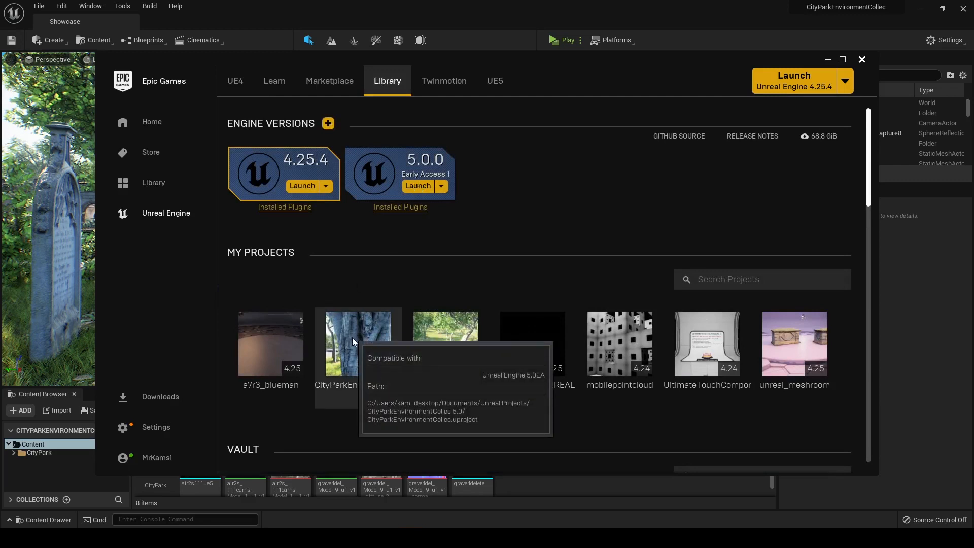
pyautogui.moveTo(349, 361)
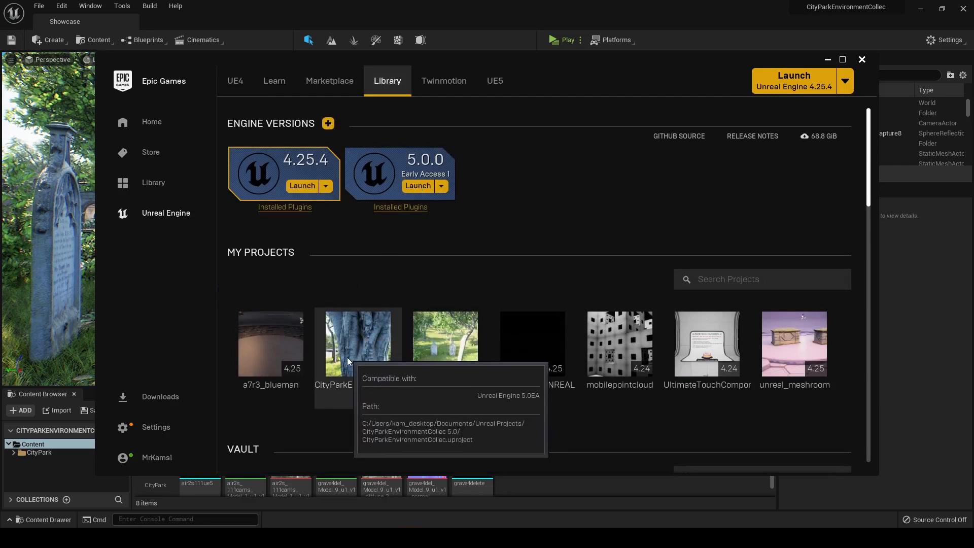
pyautogui.click(358, 343)
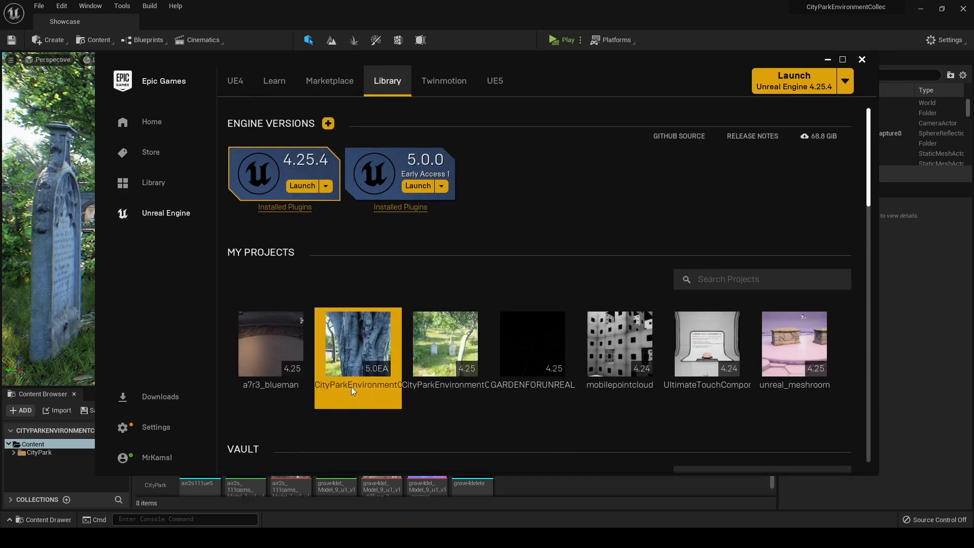
pyautogui.moveTo(309, 227)
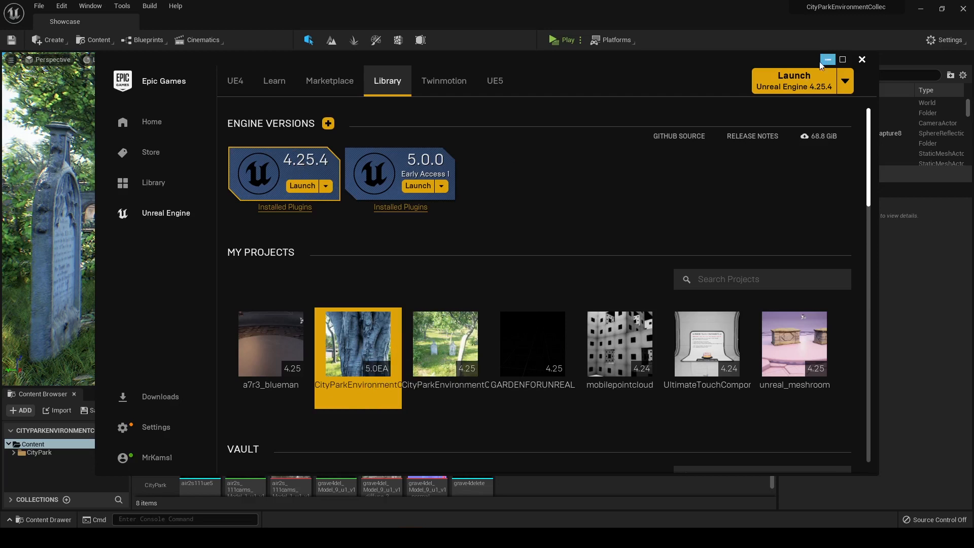
pyautogui.moveTo(420, 170)
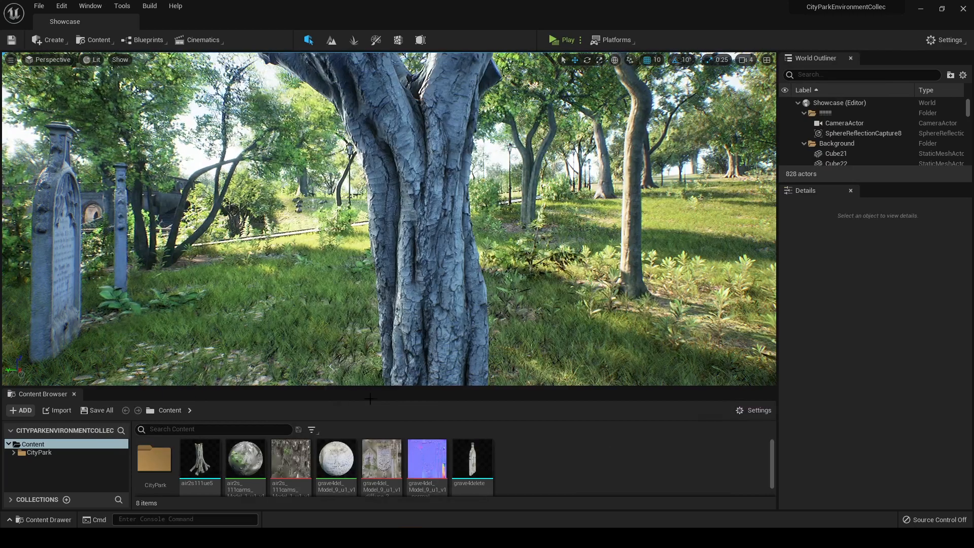
pyautogui.moveTo(198, 459)
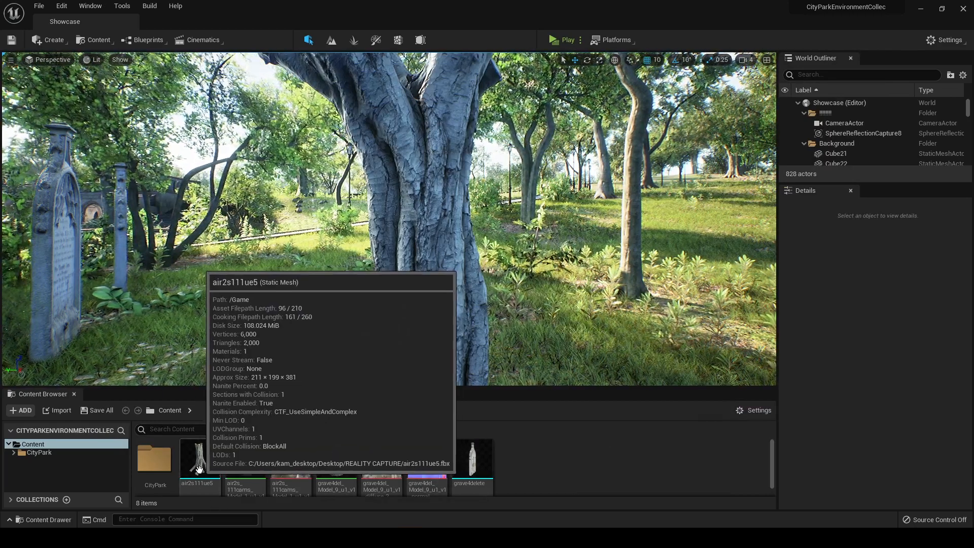
# - Open the air2s111ue5 static mesh from the Content Browser in the Static Mesh Editor
pyautogui.click(199, 460)
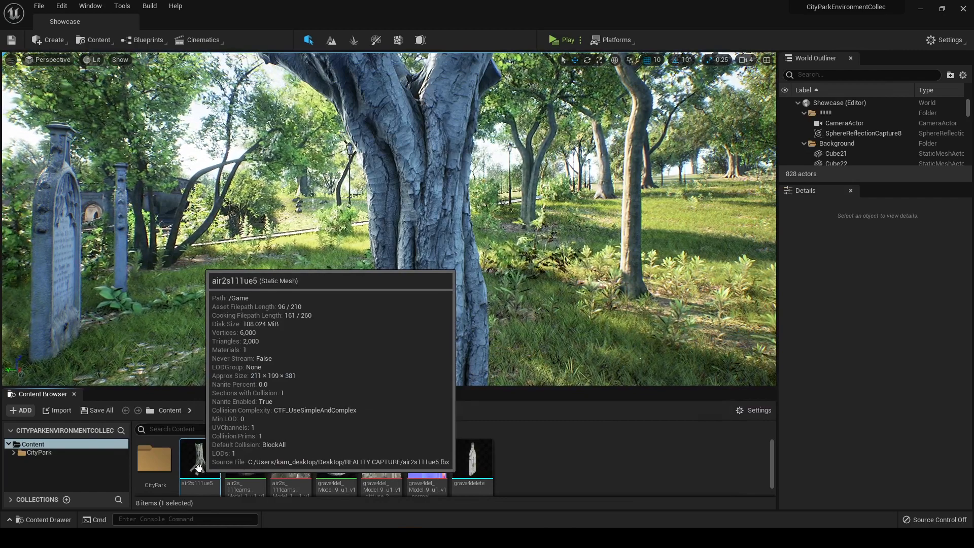
pyautogui.doubleClick(199, 457)
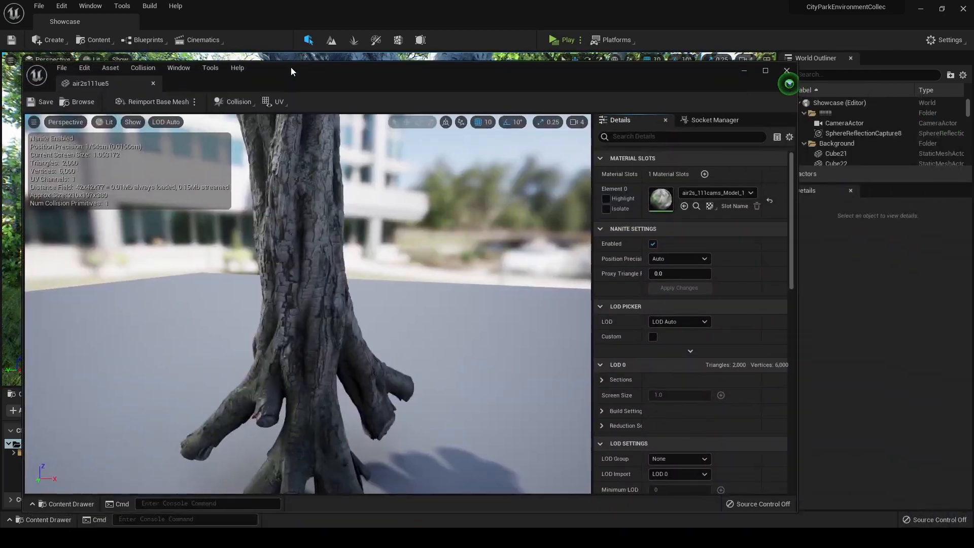
# - Filter Details by 'nani', set Nanite Proxy Triangle Percent to 100, and return to the level editor
pyautogui.scroll(-3)
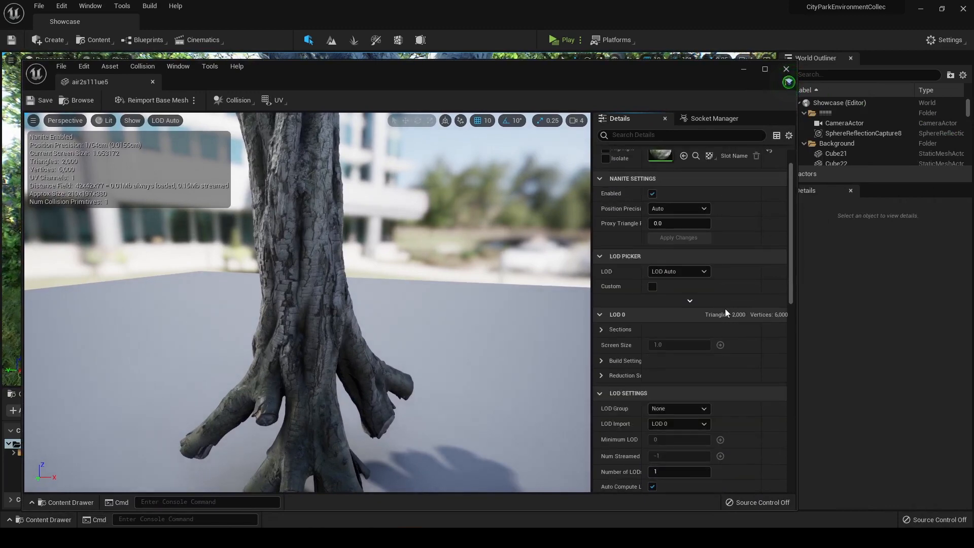
pyautogui.scroll(-3)
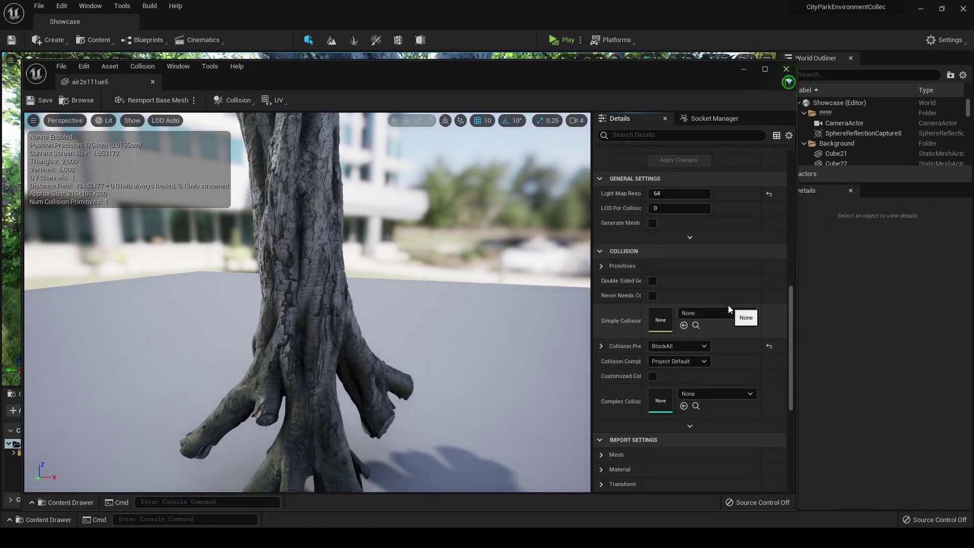
pyautogui.scroll(-3)
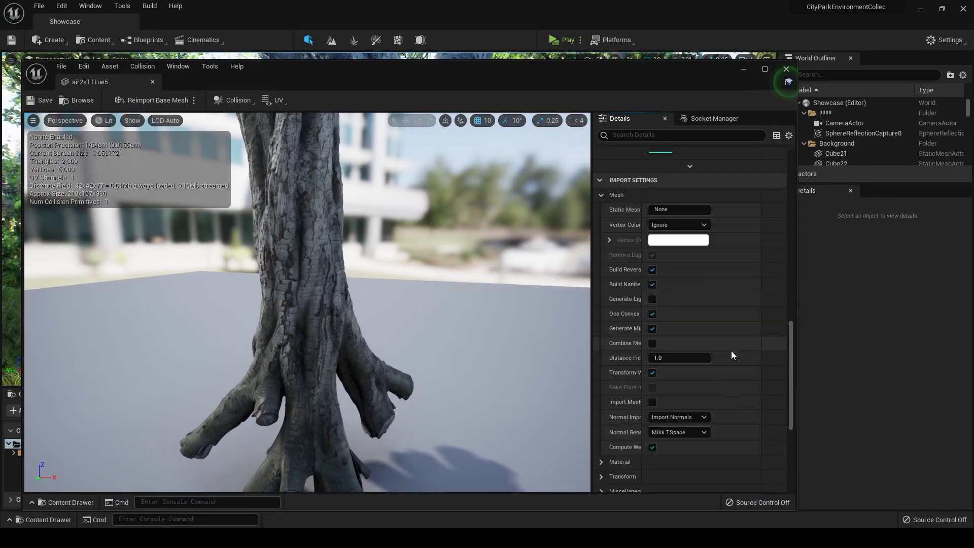
pyautogui.write('nani')
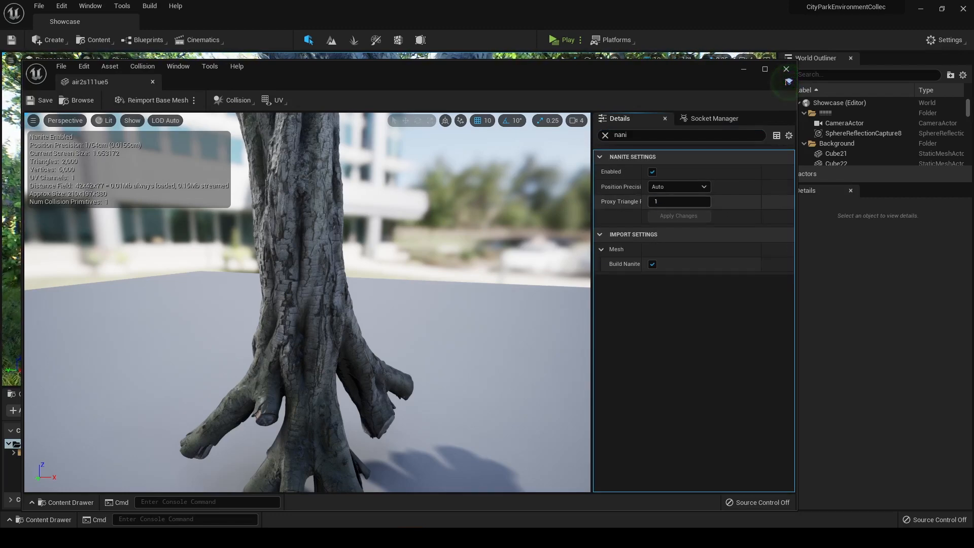
pyautogui.click(678, 215)
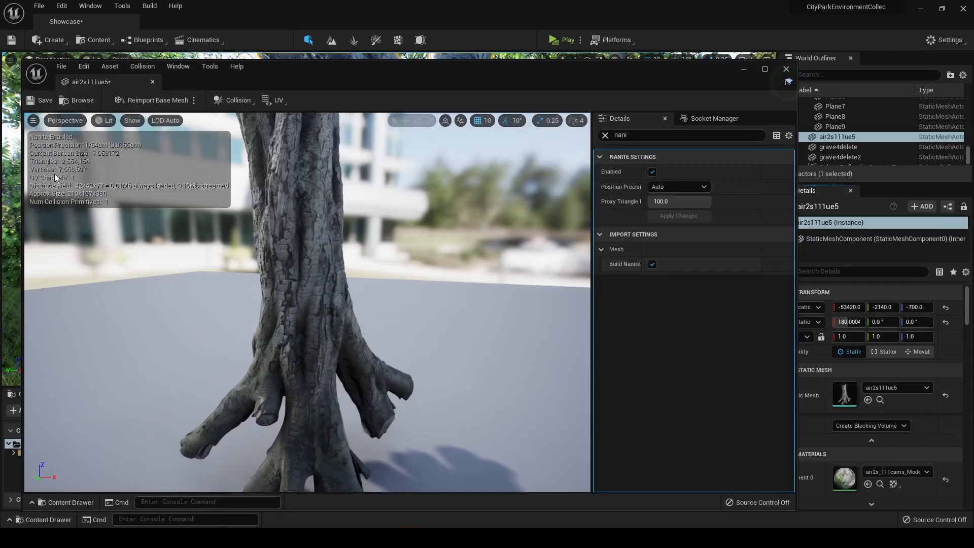
pyautogui.moveTo(82, 167)
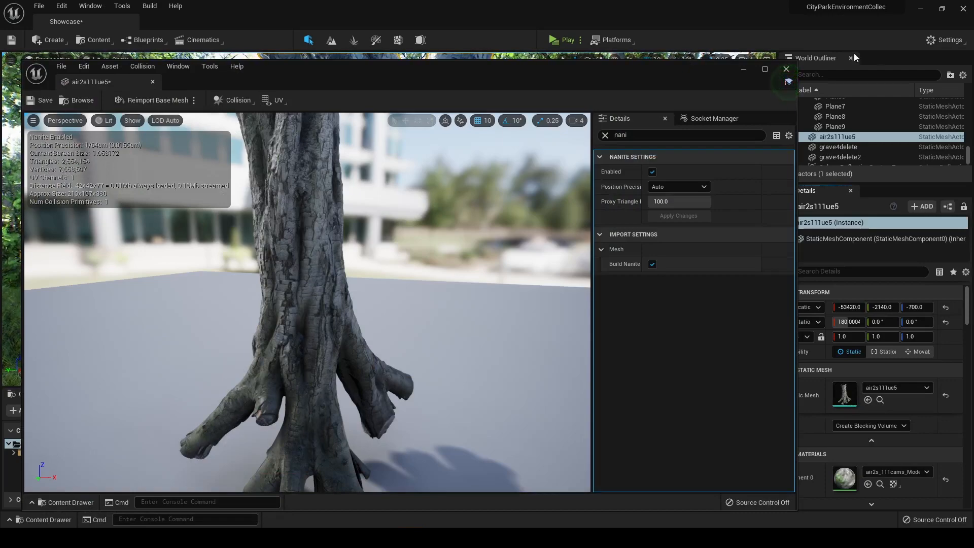
pyautogui.click(786, 69)
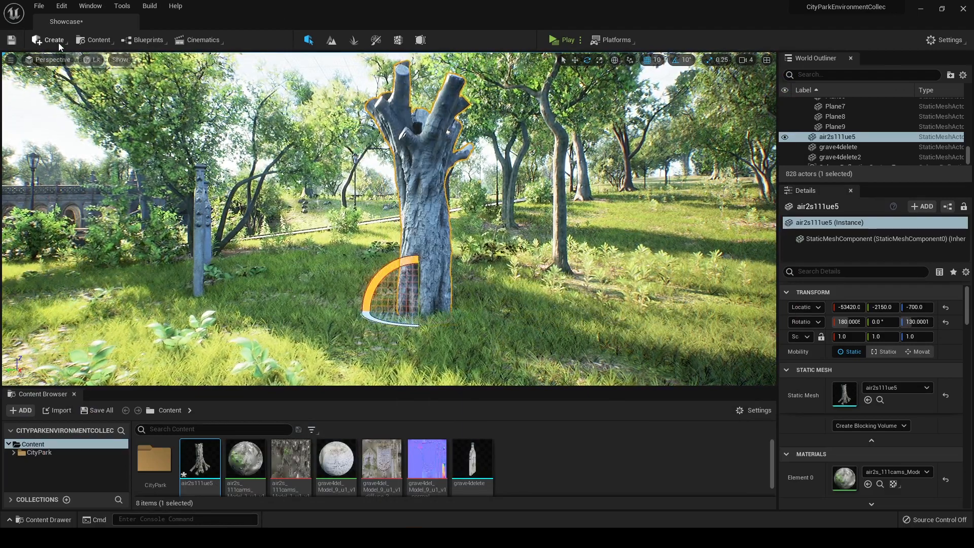
pyautogui.moveTo(568, 39)
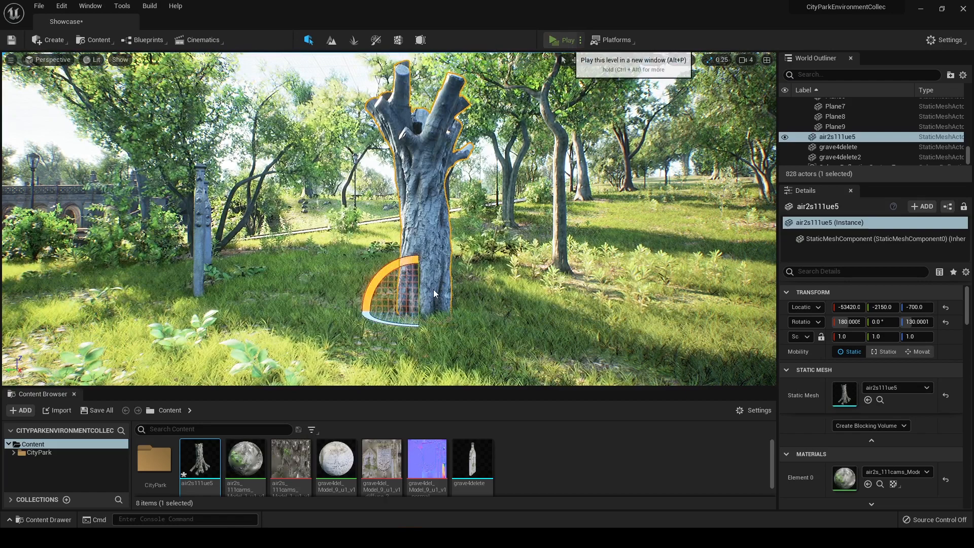
pyautogui.moveTo(566, 171)
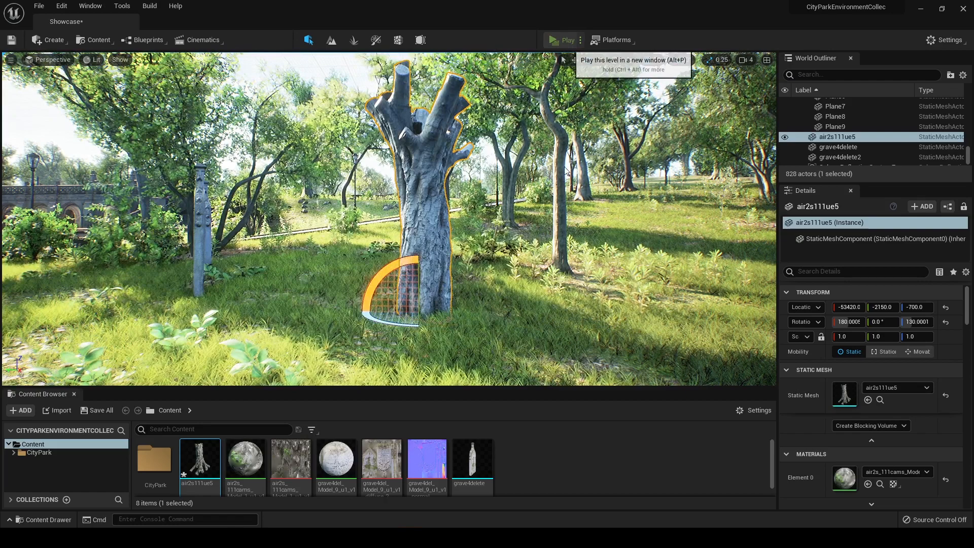
pyautogui.moveTo(434, 217)
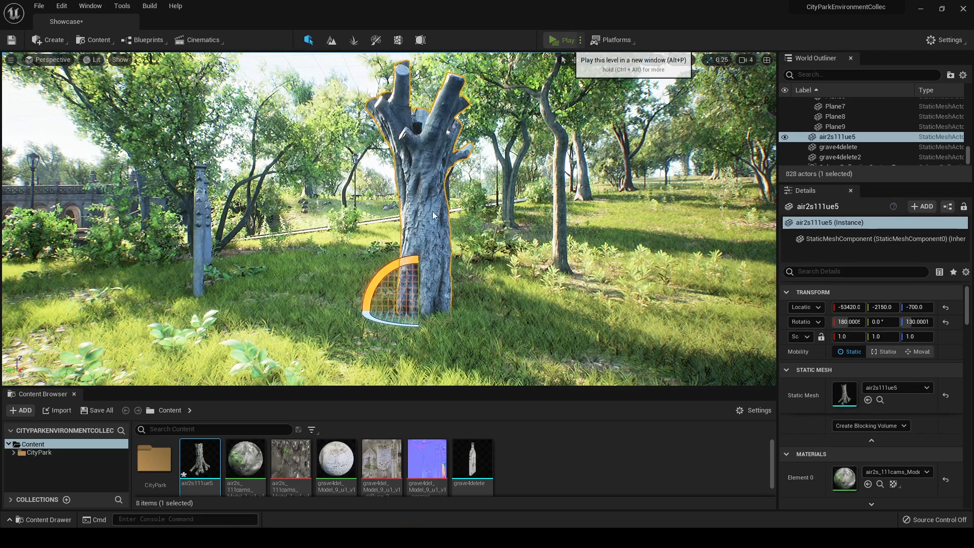
# - Duplicate the stump as air2s111ue6 and preview the level in a New Editor Window
pyautogui.click(562, 40)
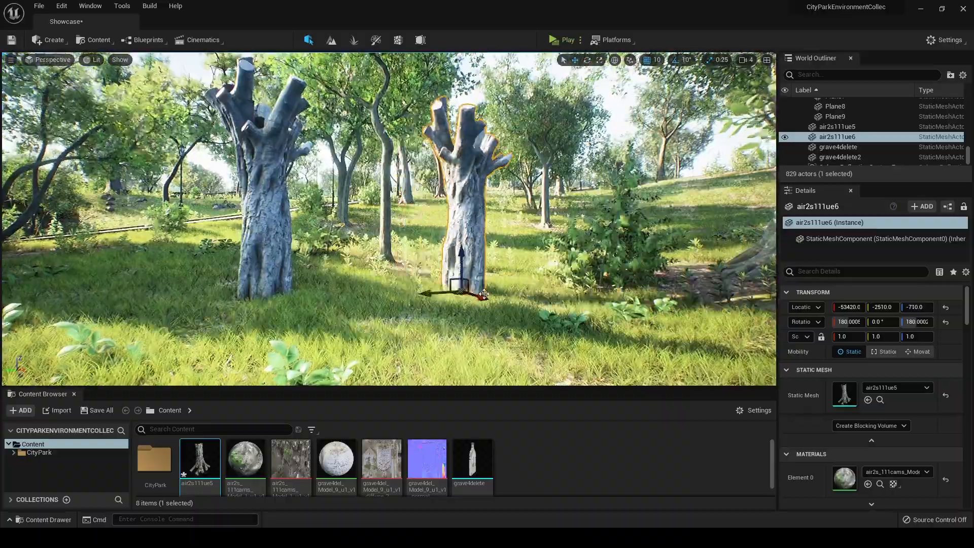
pyautogui.click(554, 40)
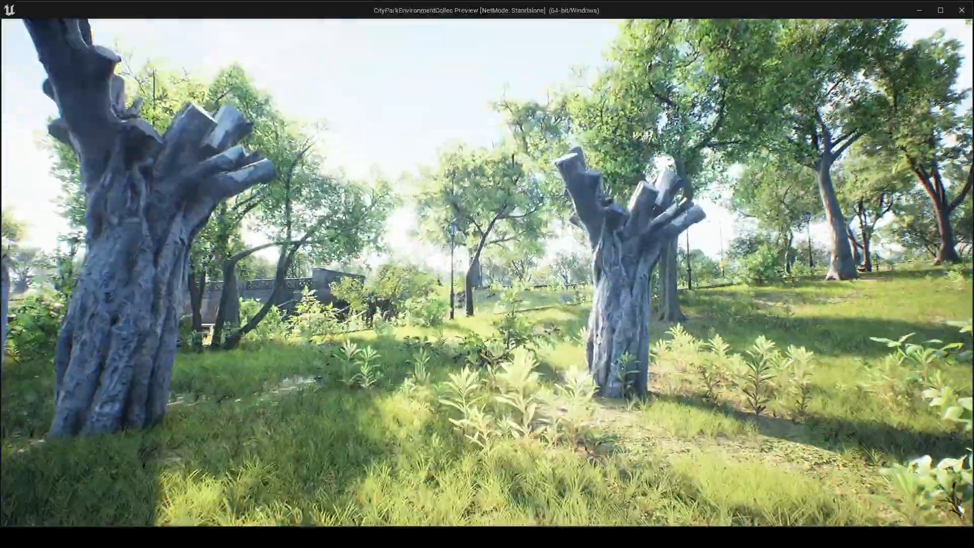